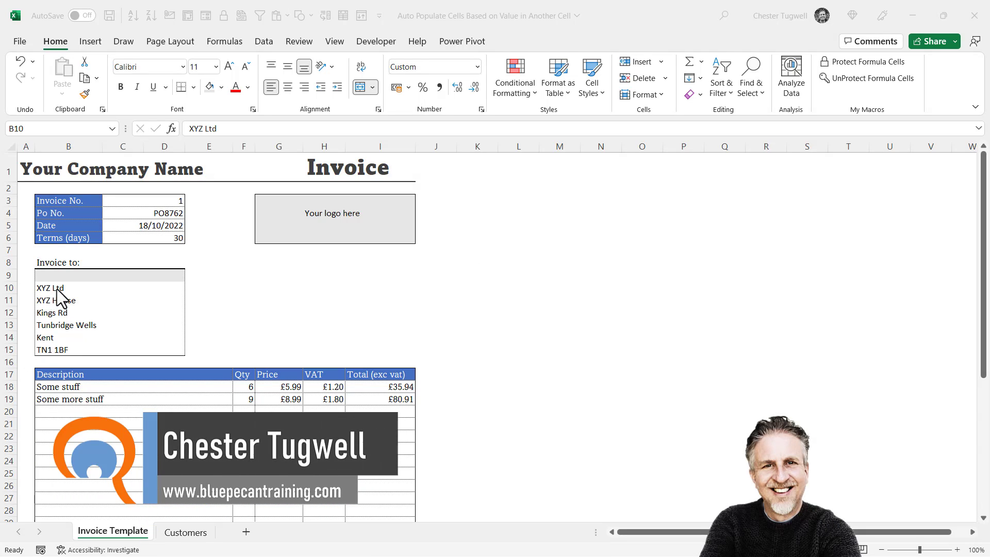
mouse_move(65, 301)
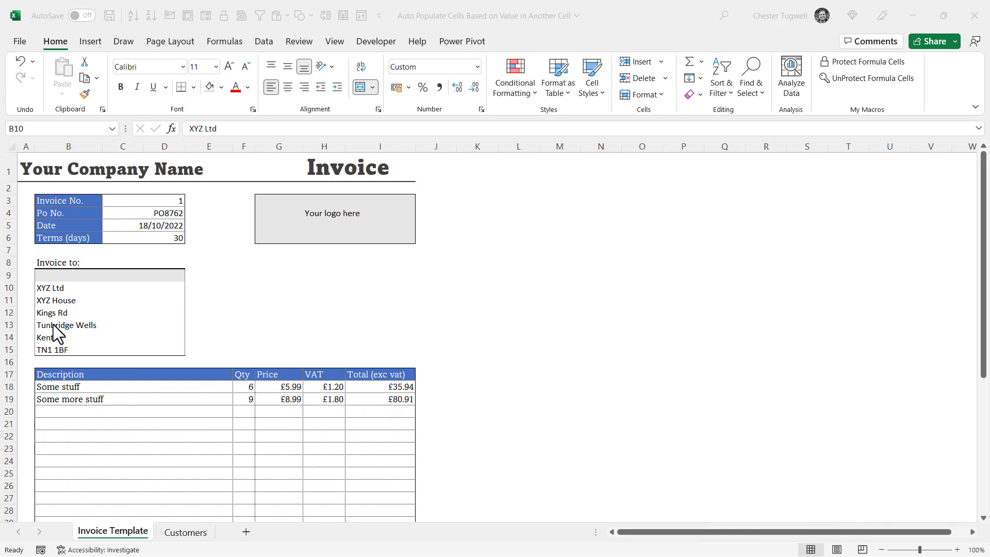
mouse_move(58, 308)
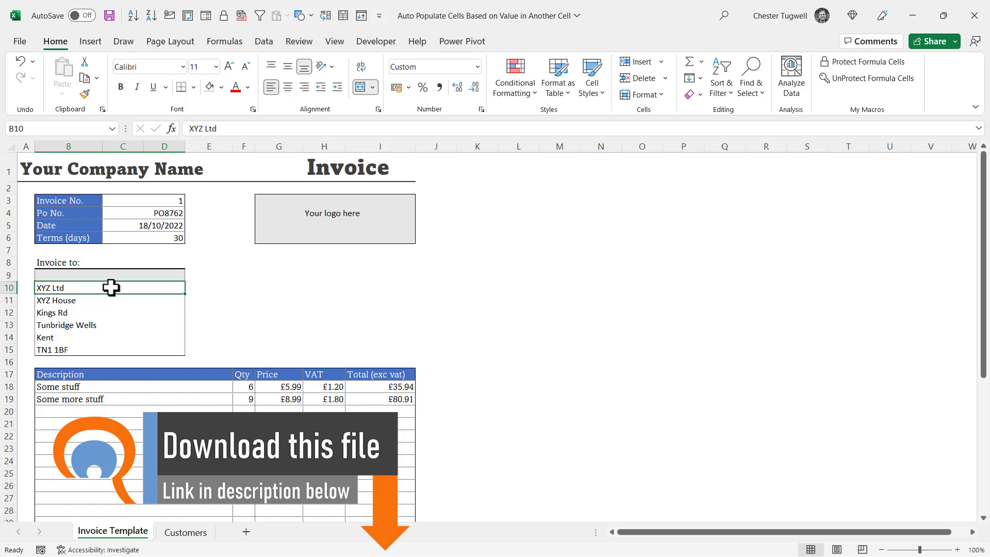
Convert the Customers sheet data in A1:F4 into a table with a header row
left_click(185, 531)
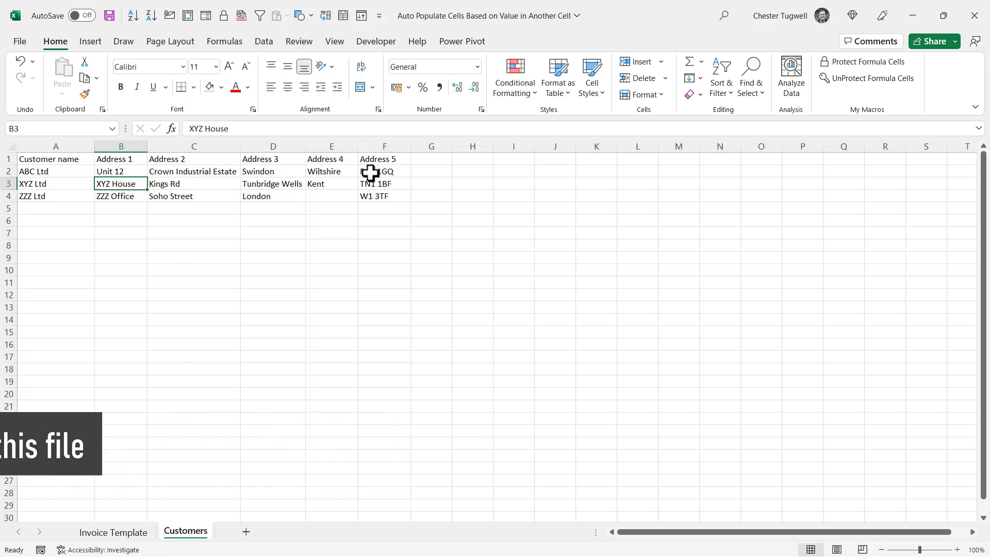
left_click(112, 531)
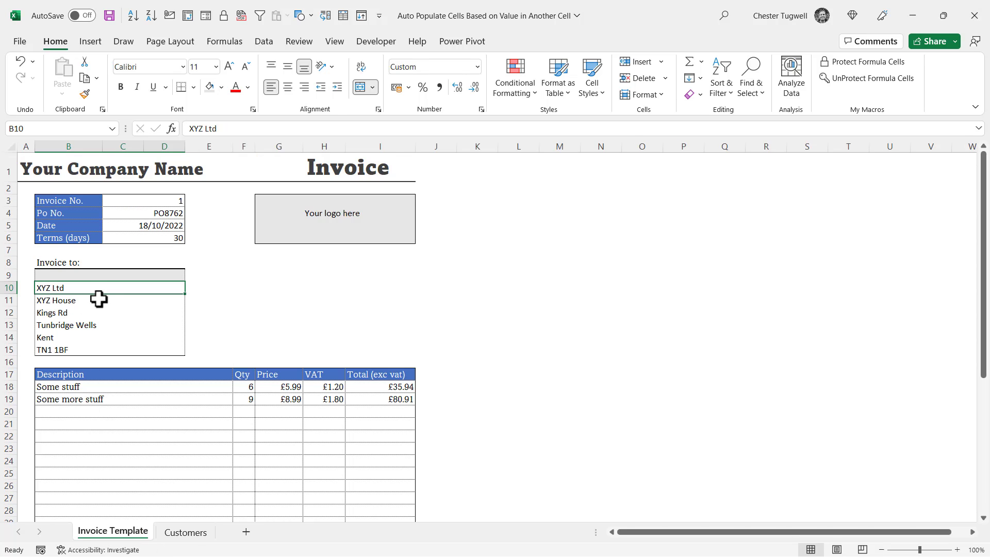
mouse_move(92, 340)
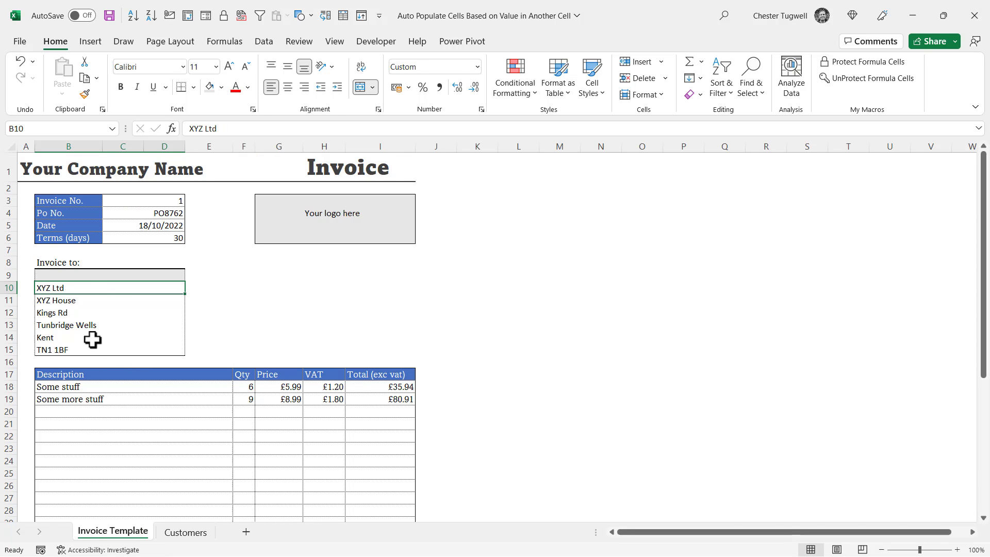
left_click(185, 531)
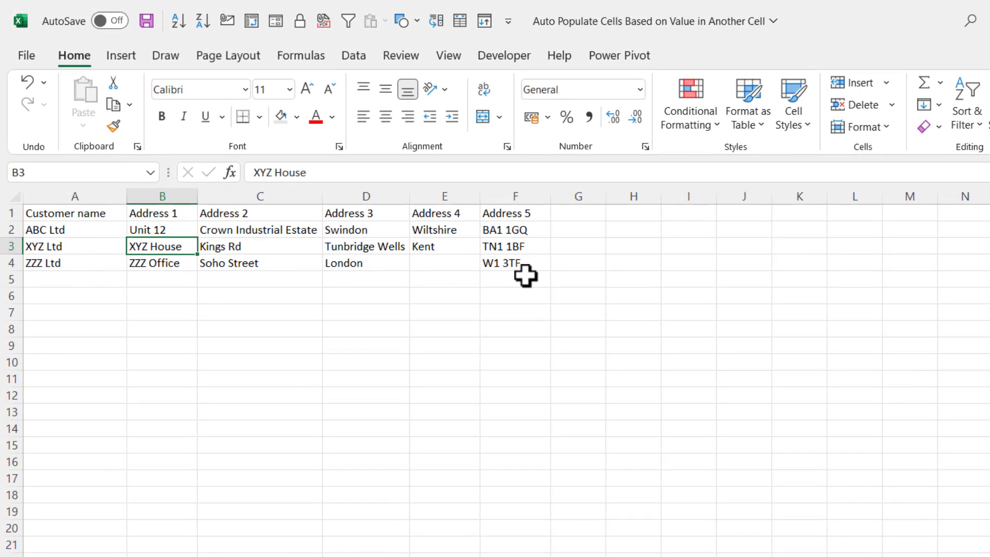
mouse_move(74, 213)
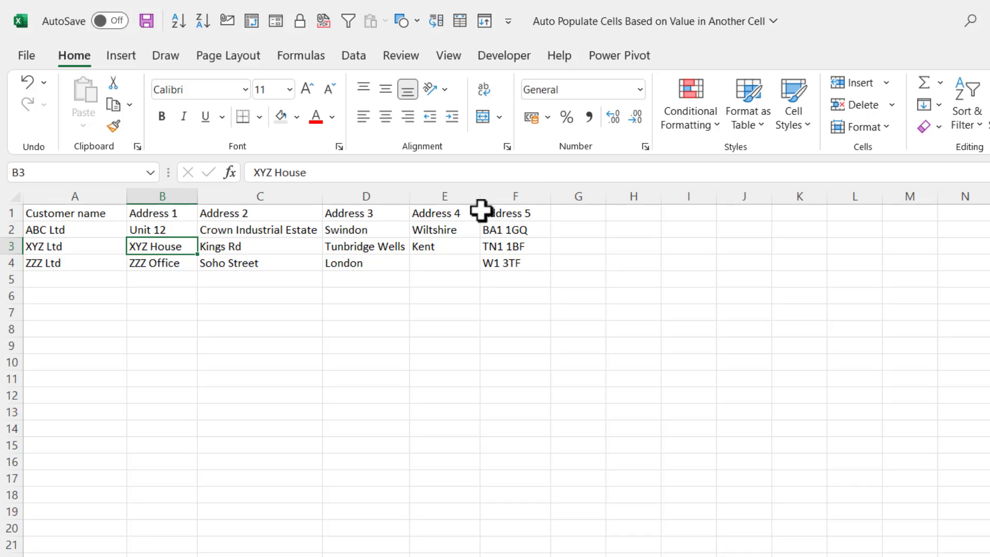
mouse_move(244, 234)
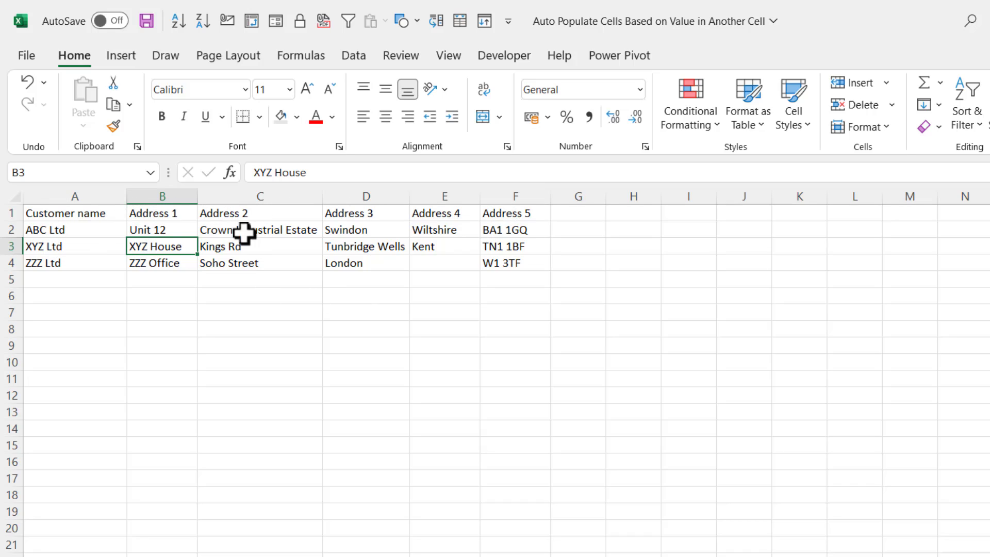
mouse_move(183, 273)
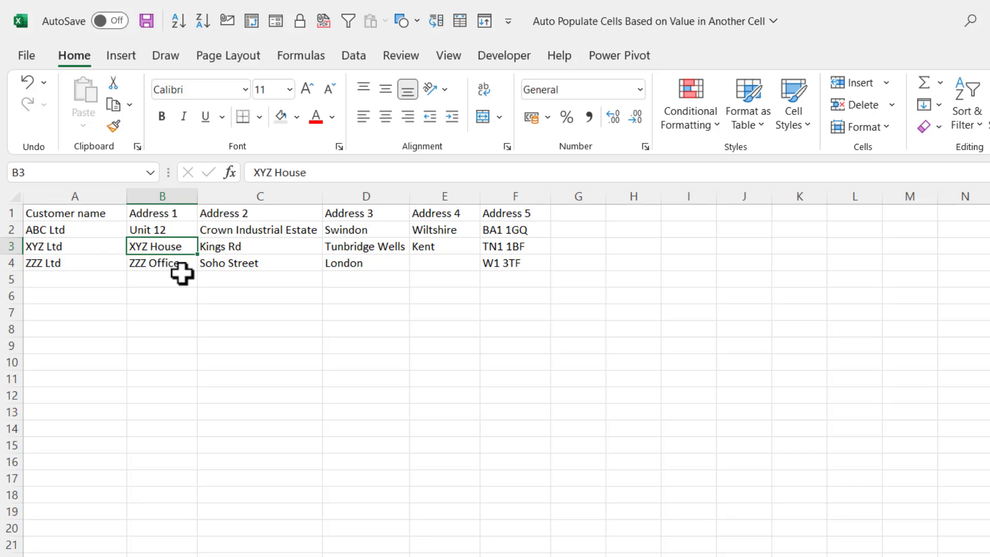
mouse_move(30, 217)
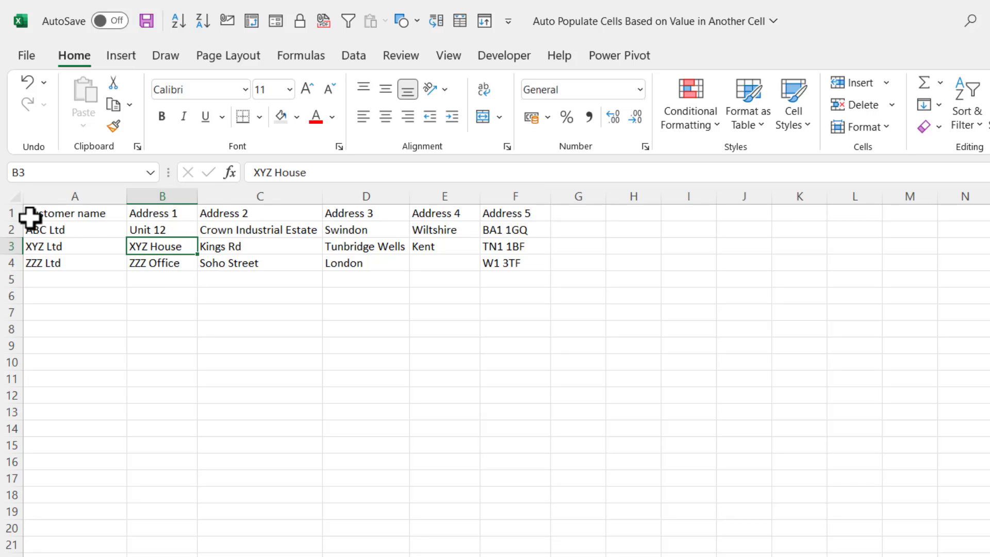
mouse_move(157, 275)
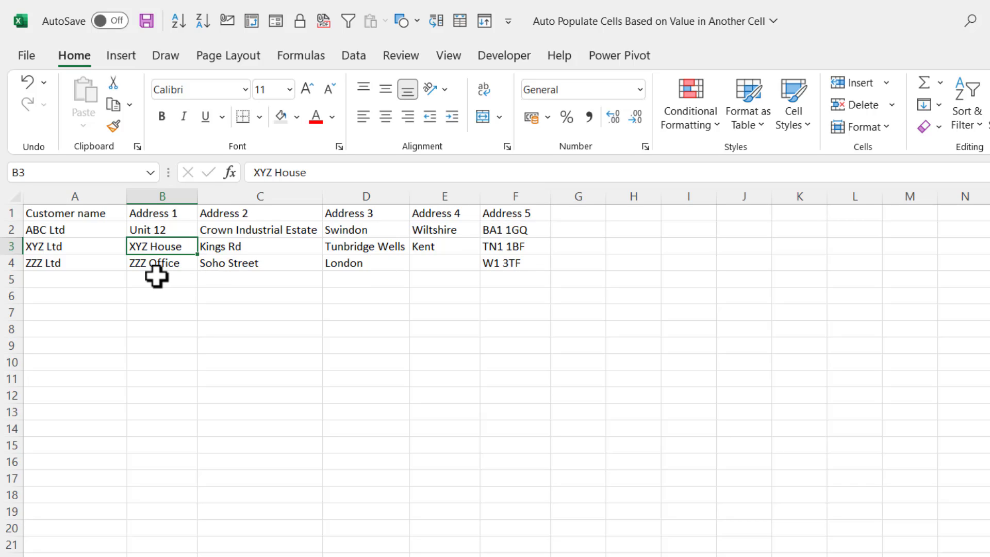
mouse_move(114, 239)
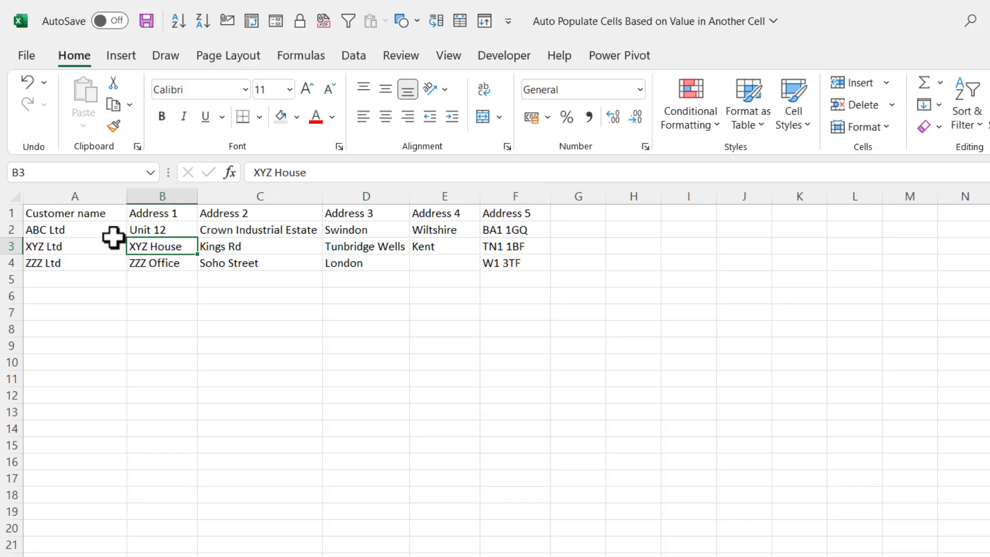
mouse_move(169, 160)
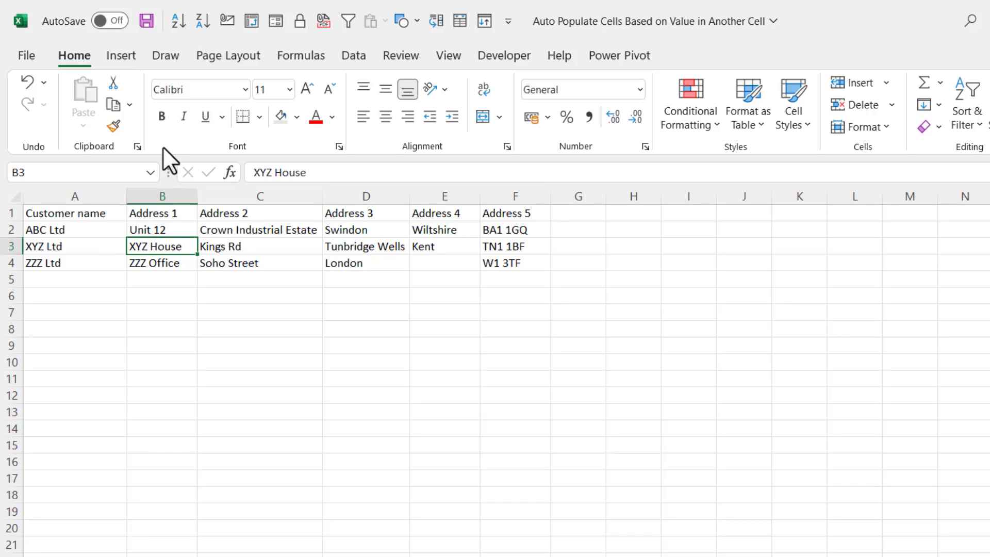
left_click(121, 56)
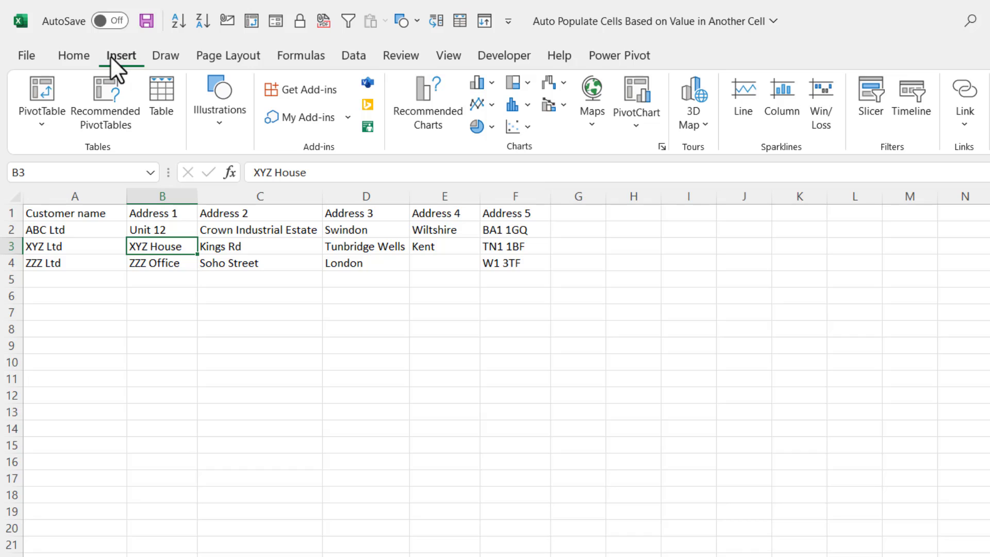
left_click(161, 95)
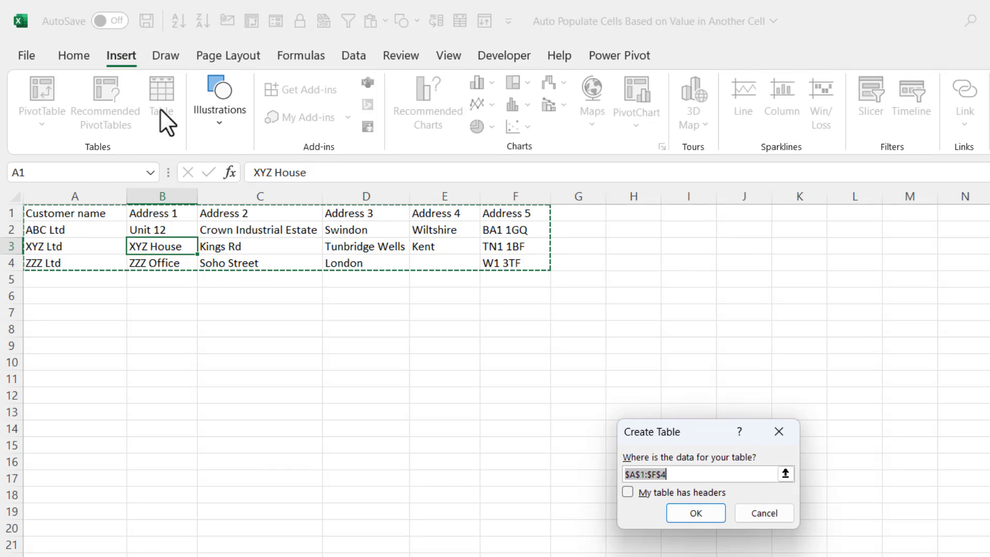
mouse_move(630, 520)
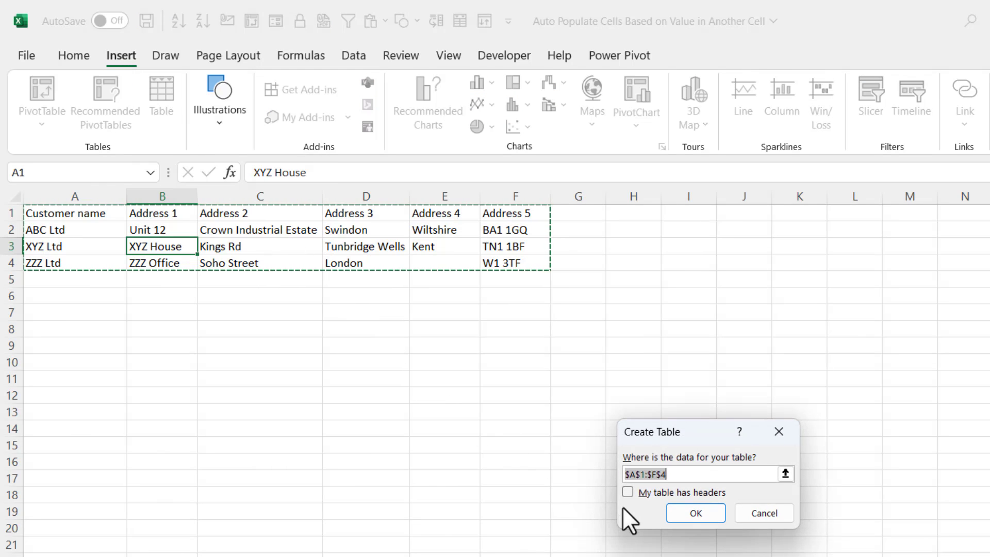
mouse_move(635, 506)
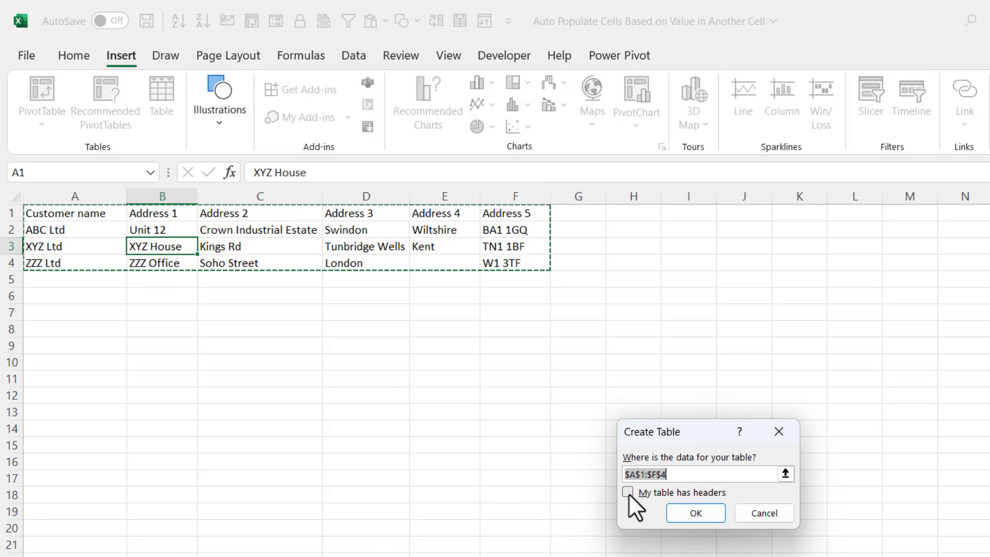
left_click(628, 492)
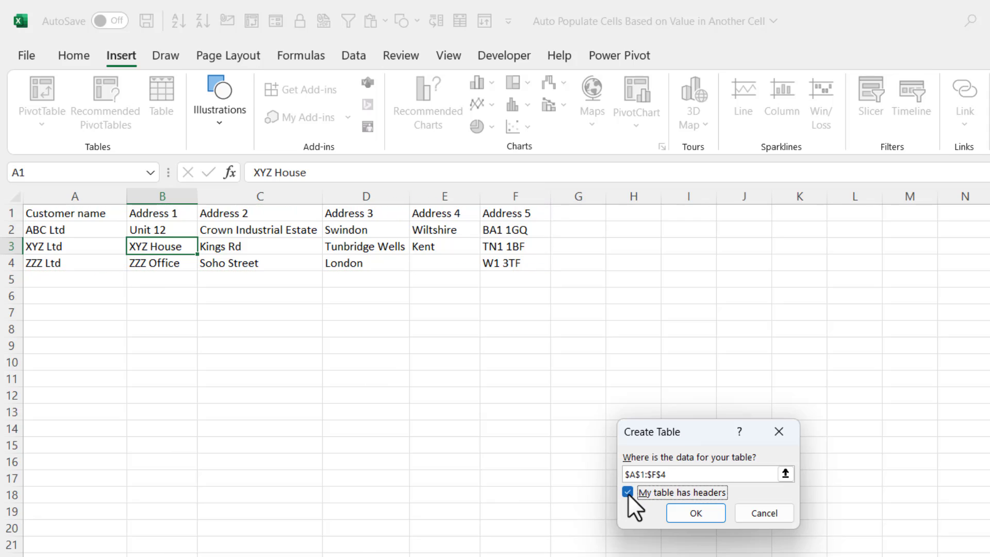
left_click(695, 512)
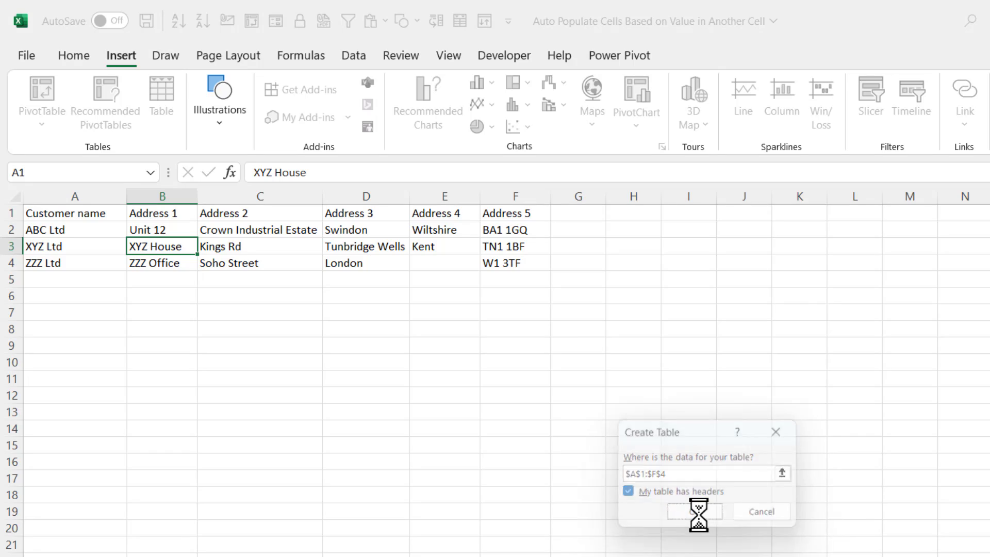
left_click(694, 511)
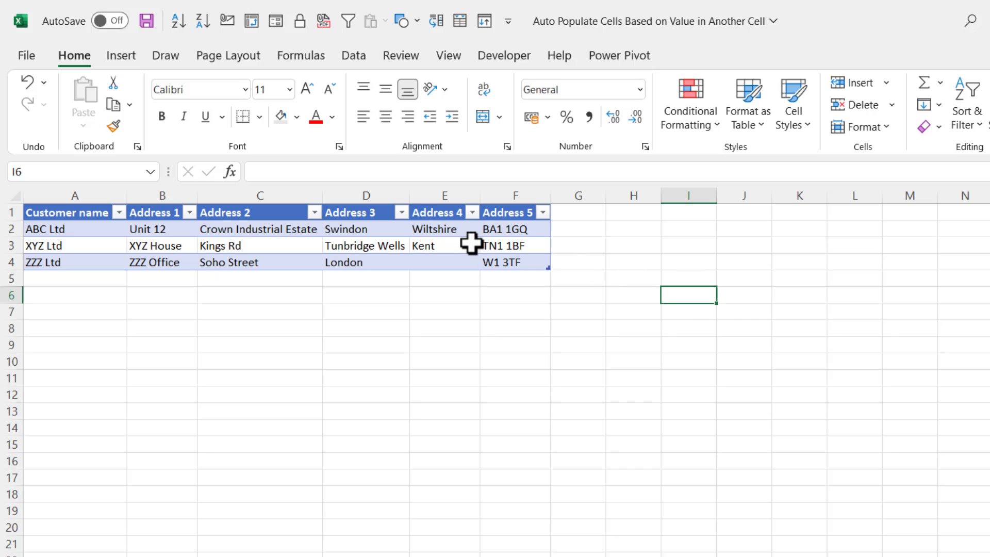
Replace the table's default name with Customer_List in the Table Name box
left_click(444, 245)
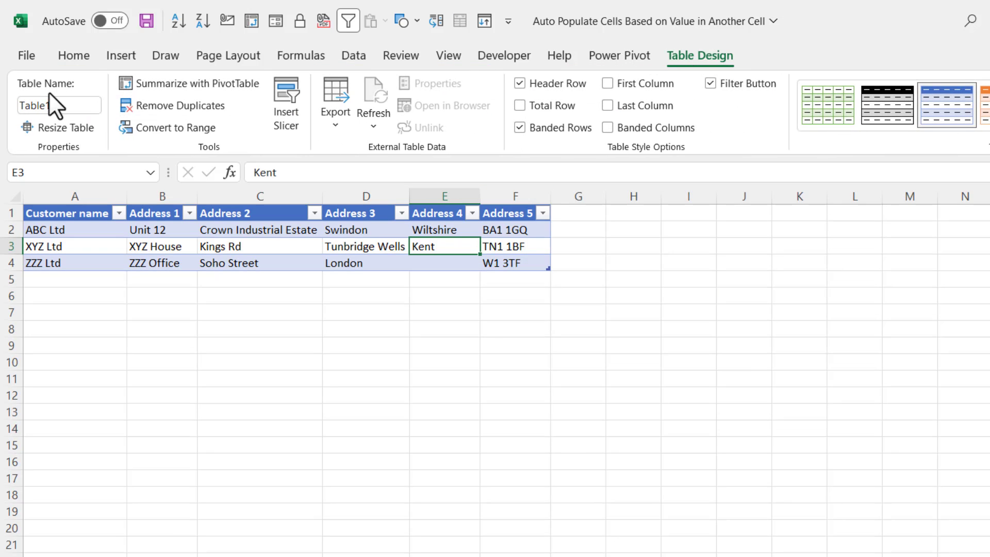
triple_click(58, 106)
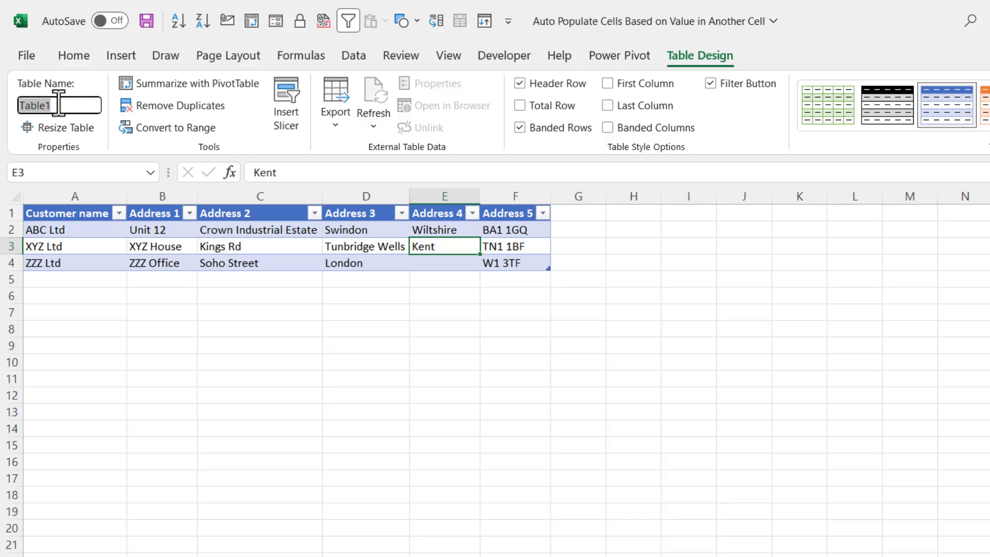
type("Customer")
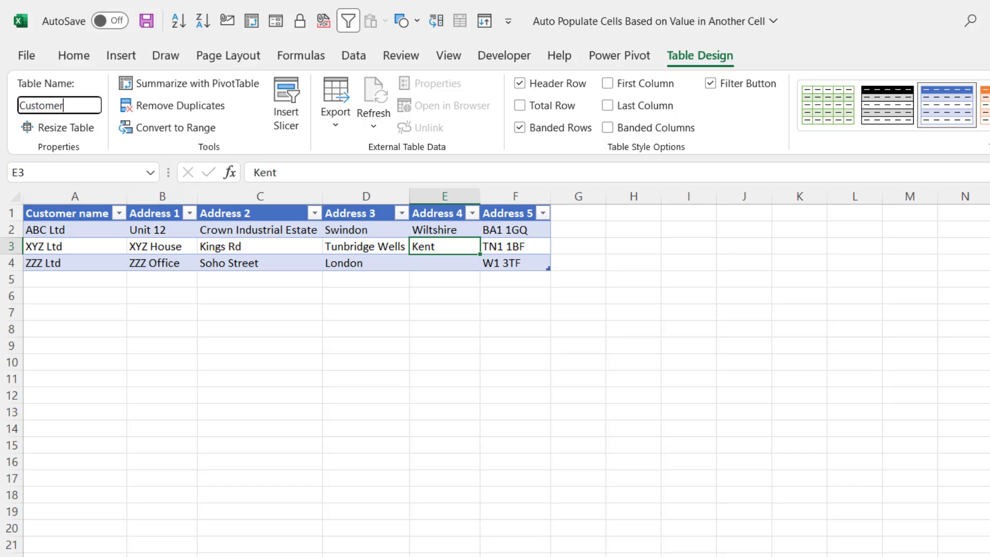
type("_Li")
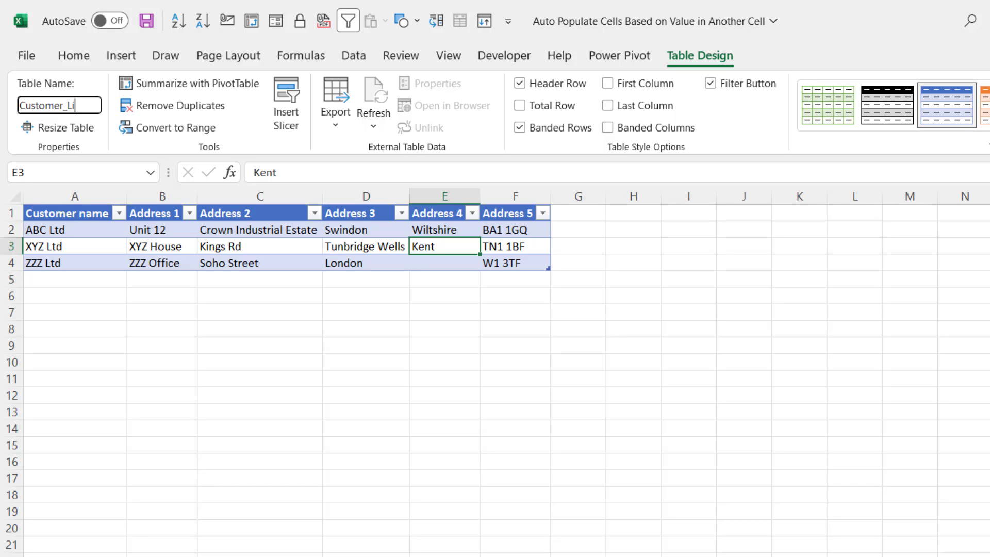
type("st")
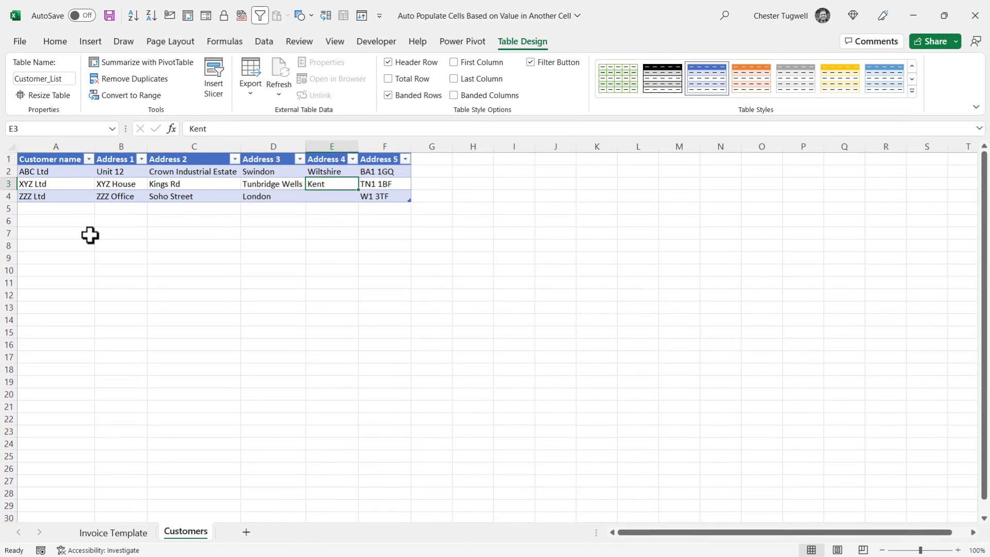
left_click(112, 531)
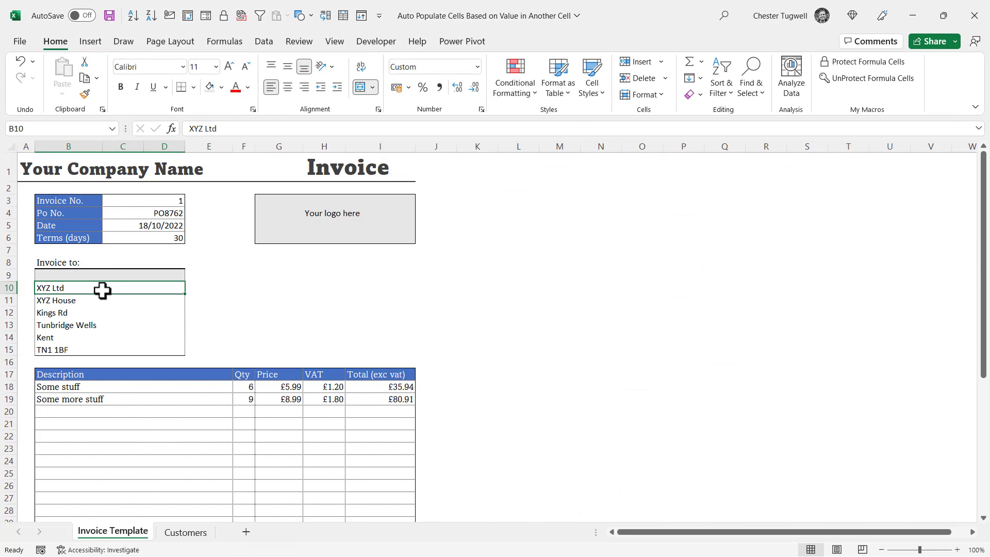
mouse_move(70, 286)
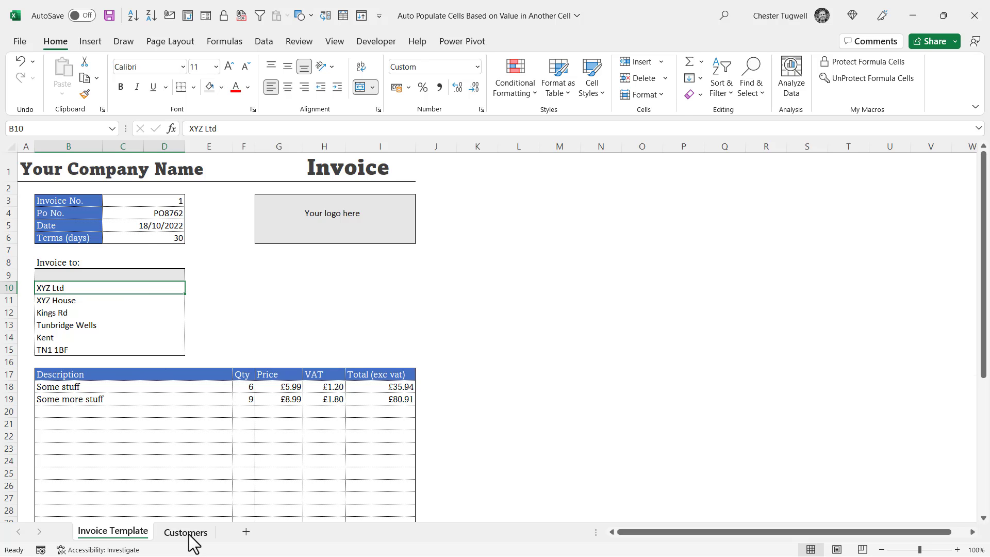
left_click(186, 532)
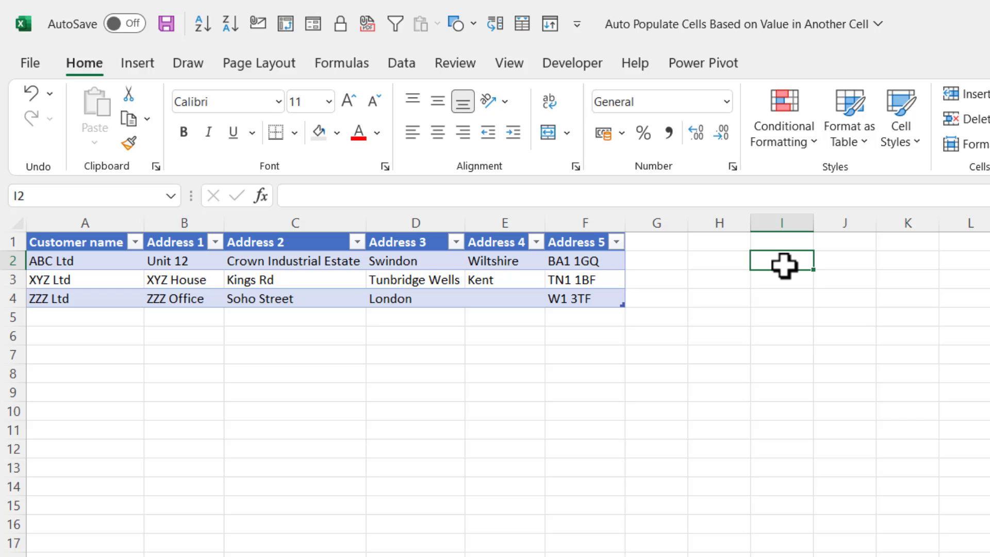
Enter =Customer_List[Customer name] in I2 and copy the reference text
type("=")
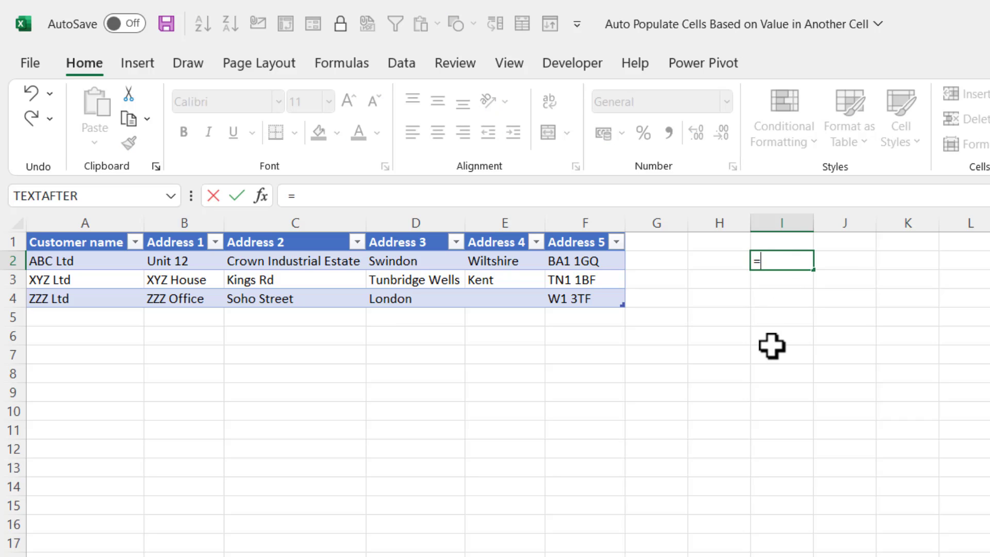
mouse_move(81, 261)
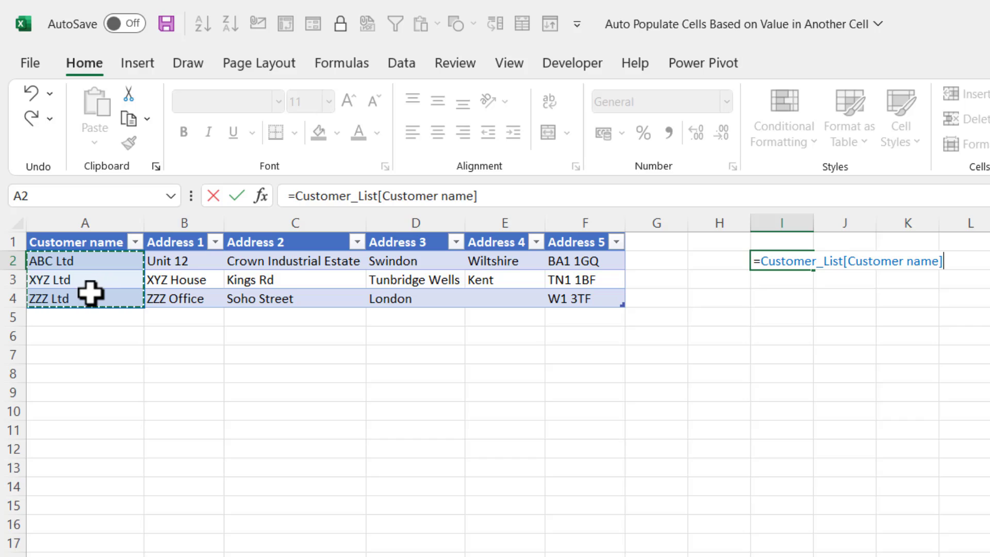
mouse_move(763, 263)
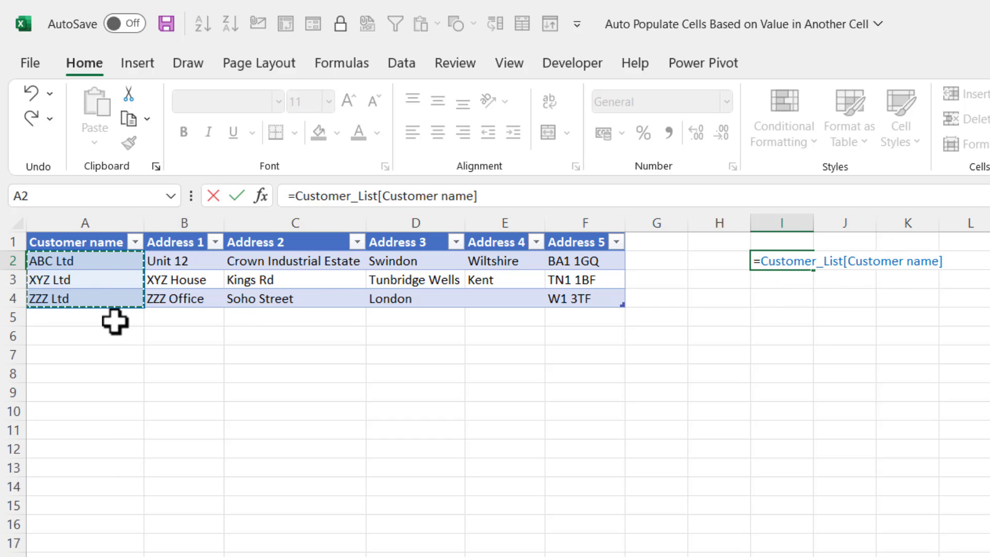
mouse_move(773, 309)
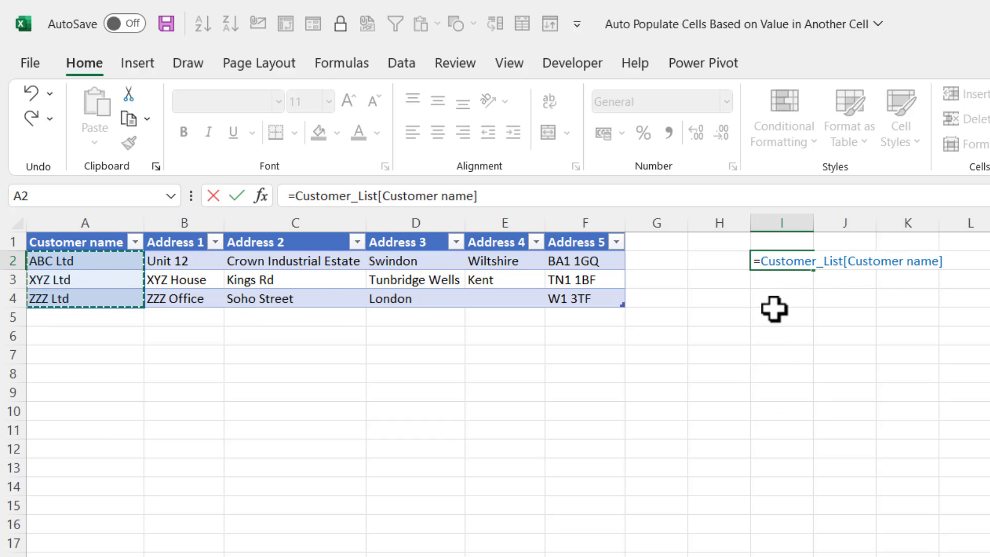
mouse_move(847, 261)
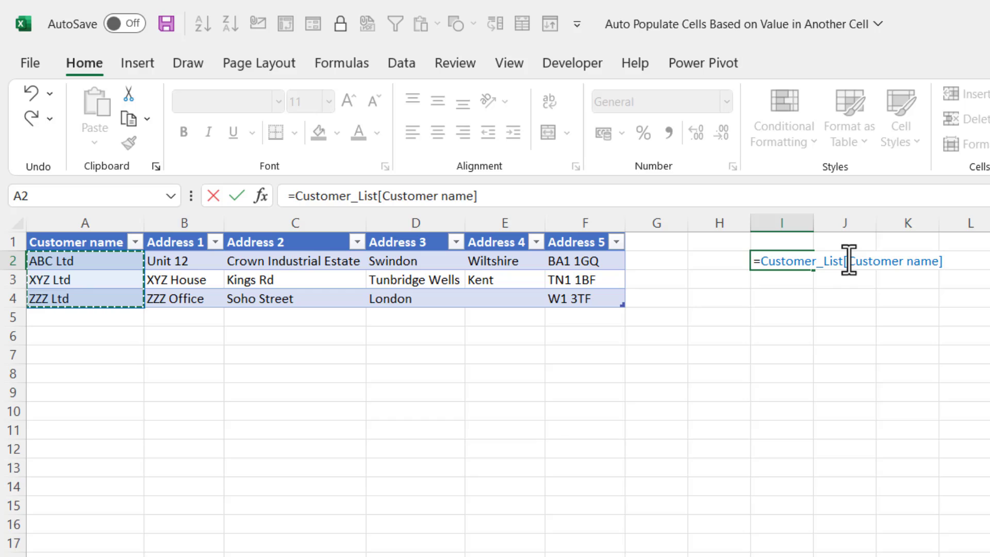
mouse_move(954, 264)
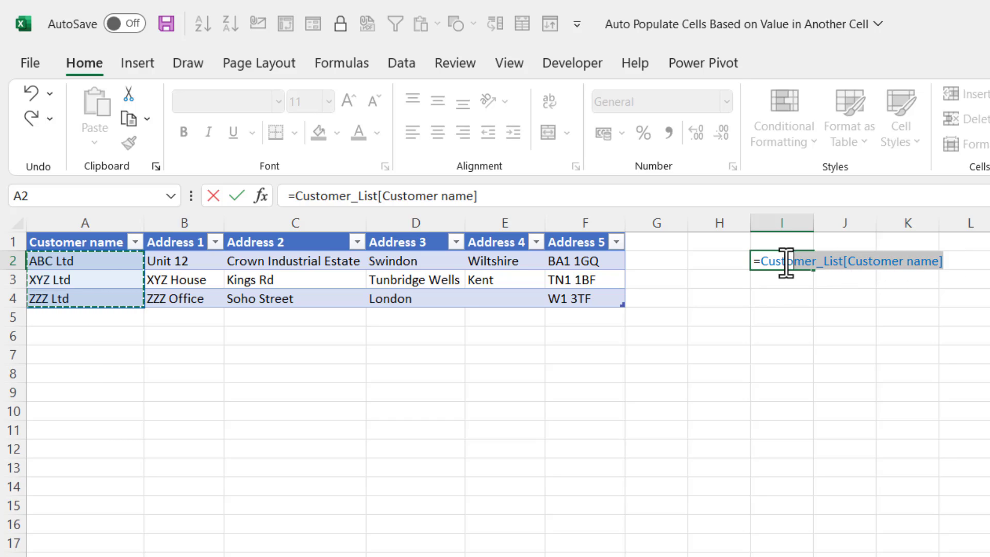
key("ctrl+c")
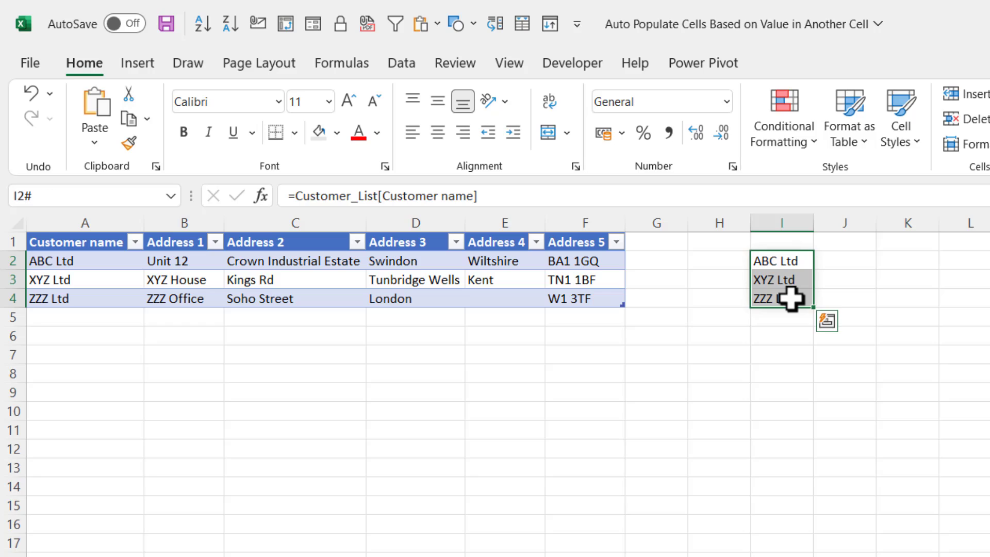
mouse_move(788, 357)
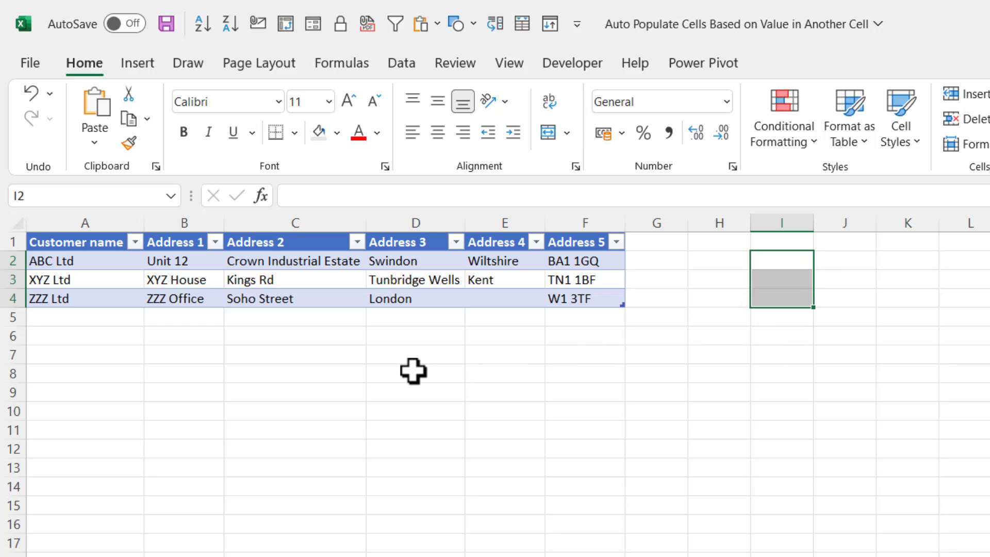
mouse_move(341, 63)
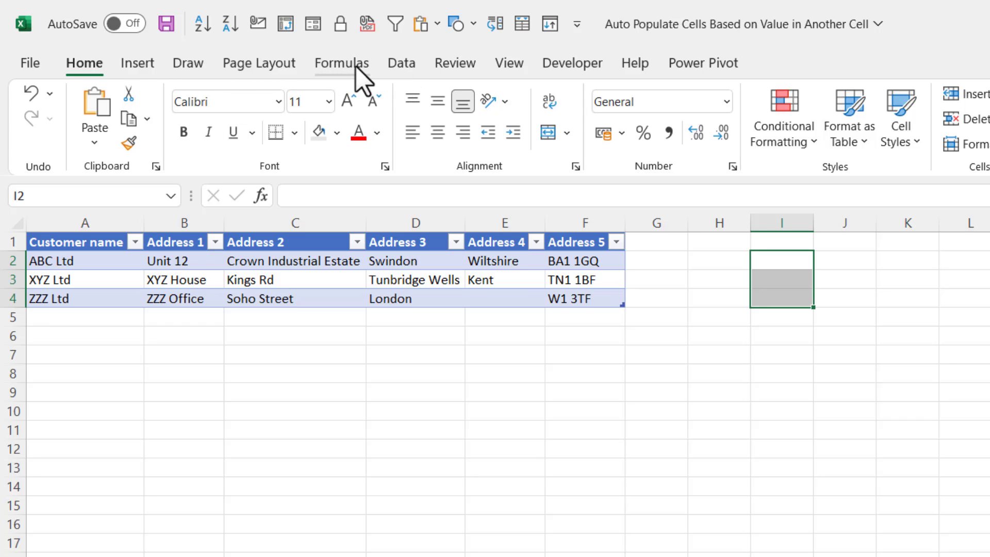
Create the defined name Customer_ddown referring to =Customer_List[Customer name]
left_click(341, 62)
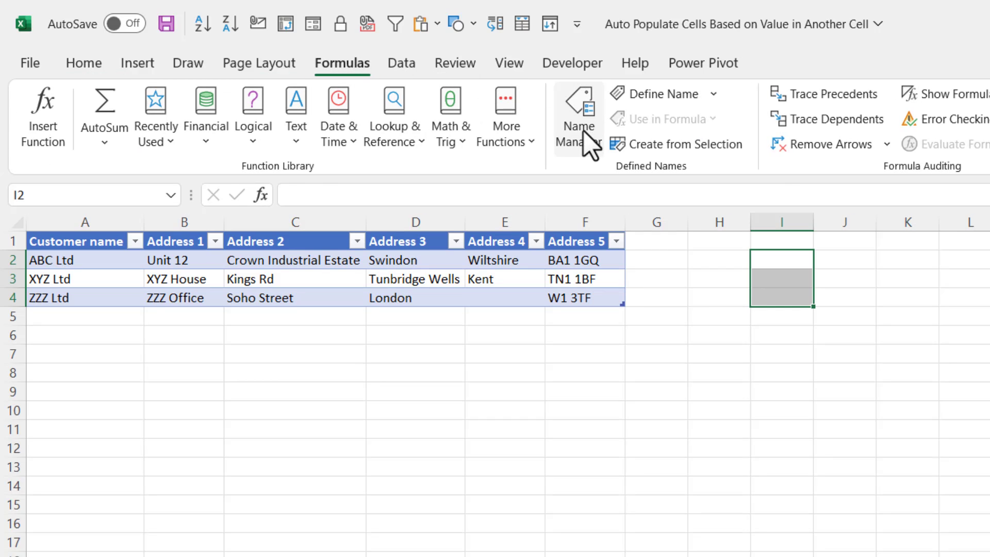
left_click(654, 94)
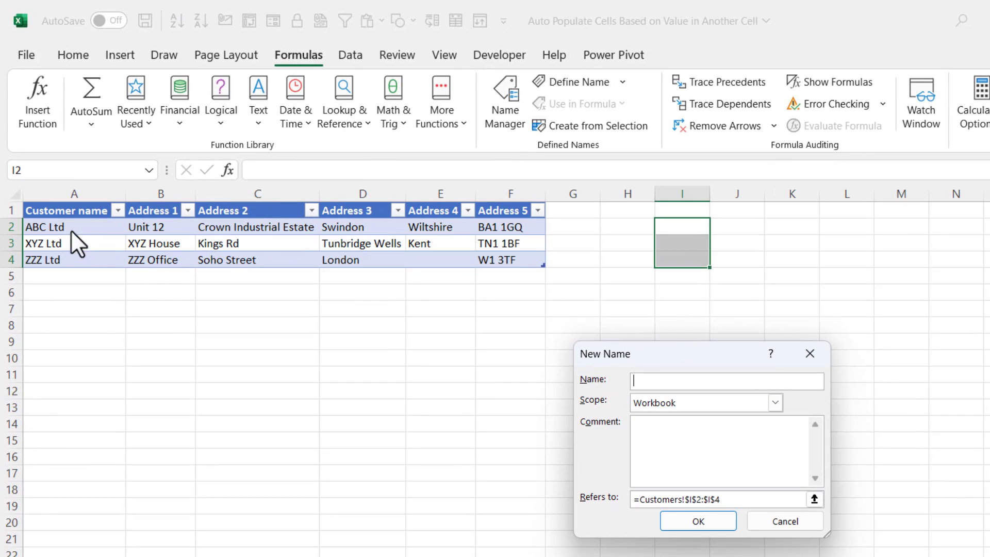
mouse_move(63, 284)
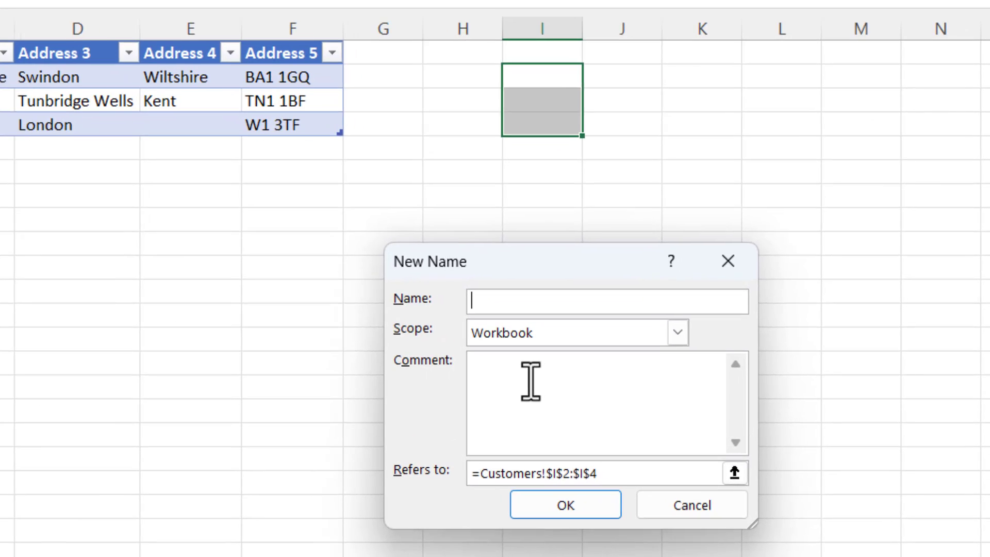
type("Custo")
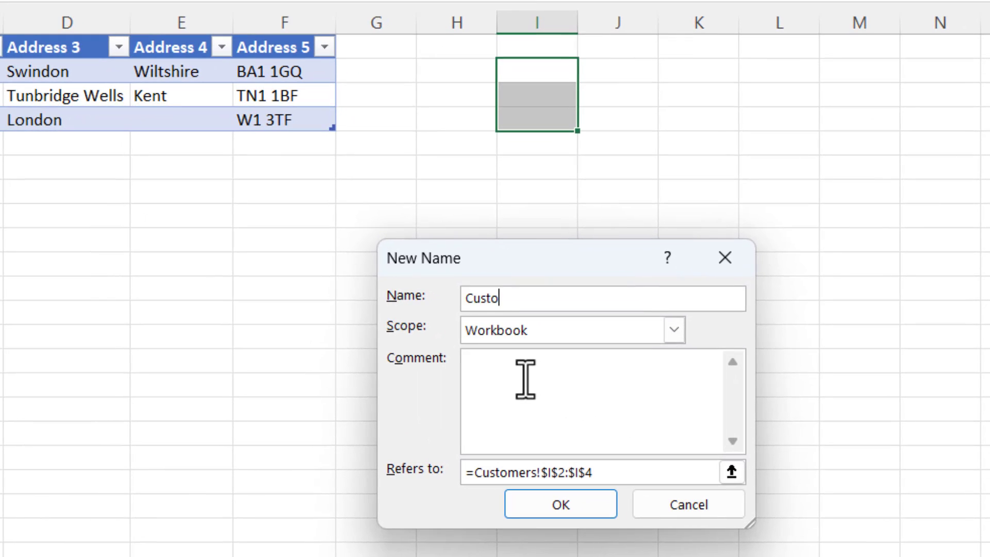
type("mer_")
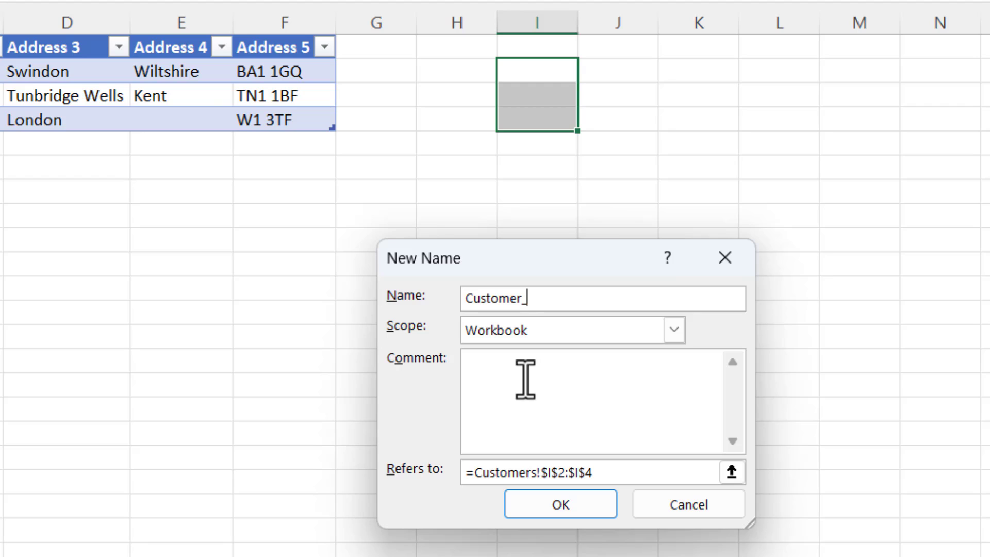
type("ddown")
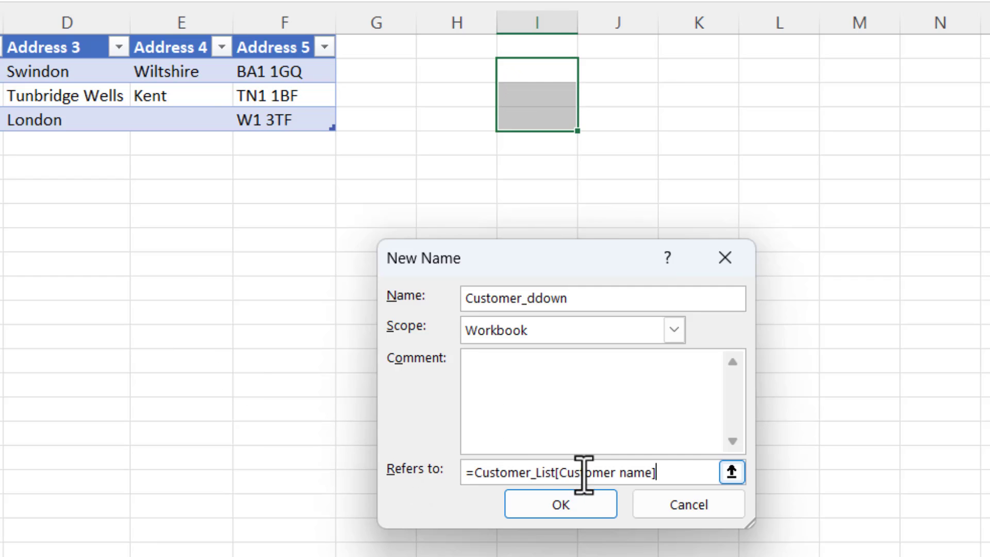
left_click(559, 504)
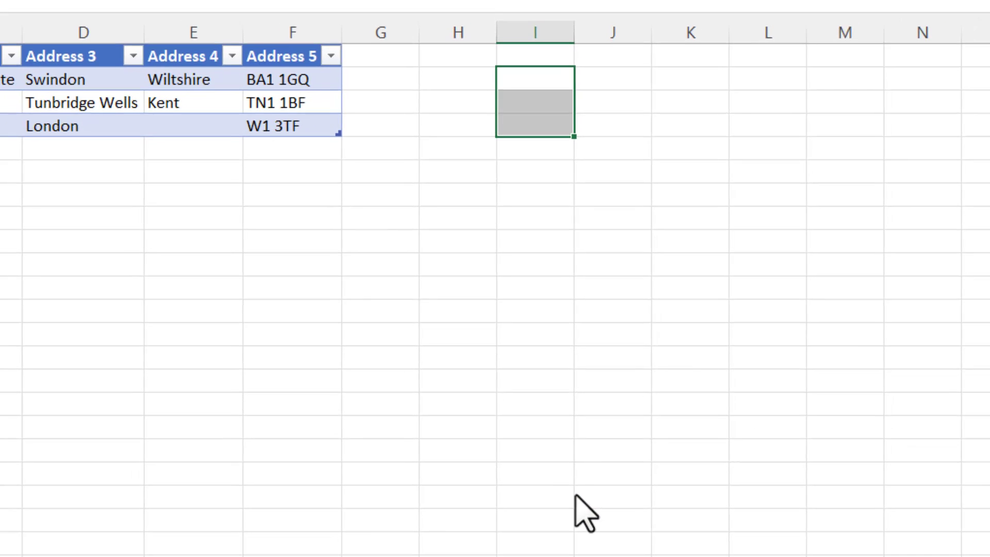
Return to the Invoice Template sheet and bring up the Data commands
left_click(112, 530)
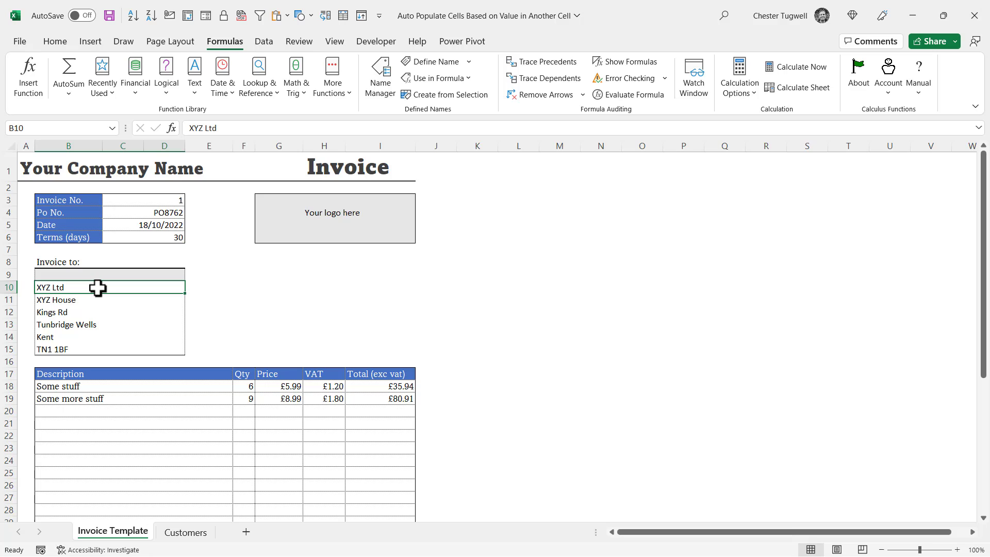
mouse_move(108, 287)
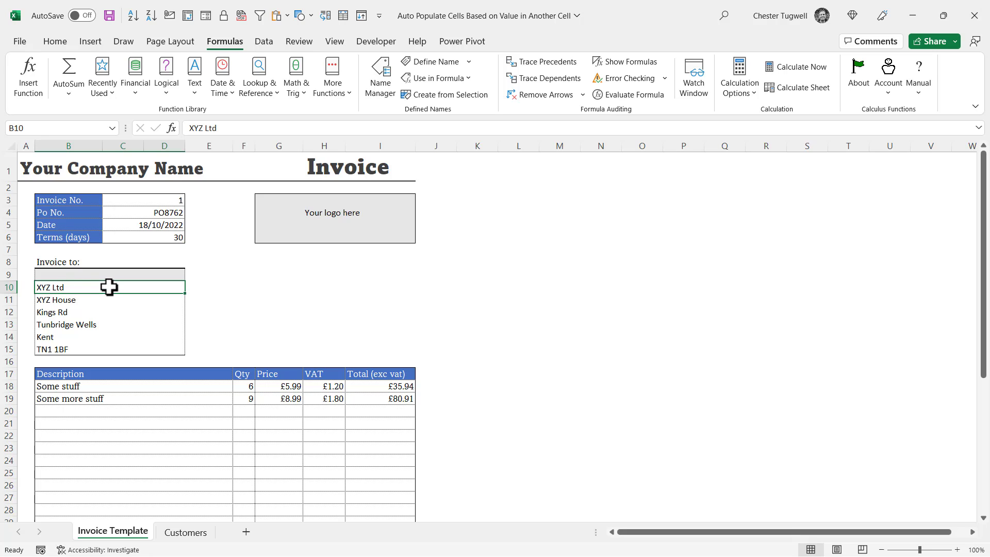
mouse_move(259, 60)
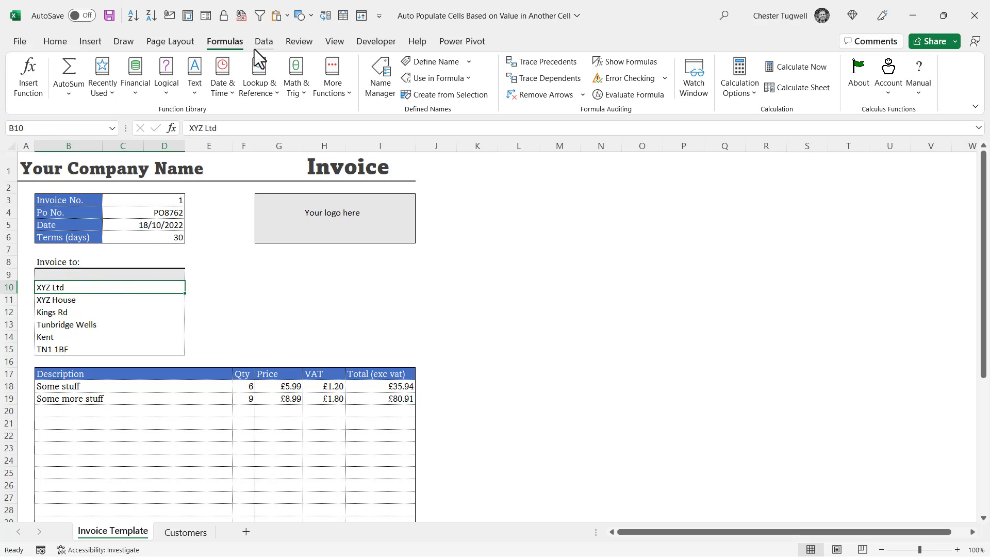
left_click(263, 41)
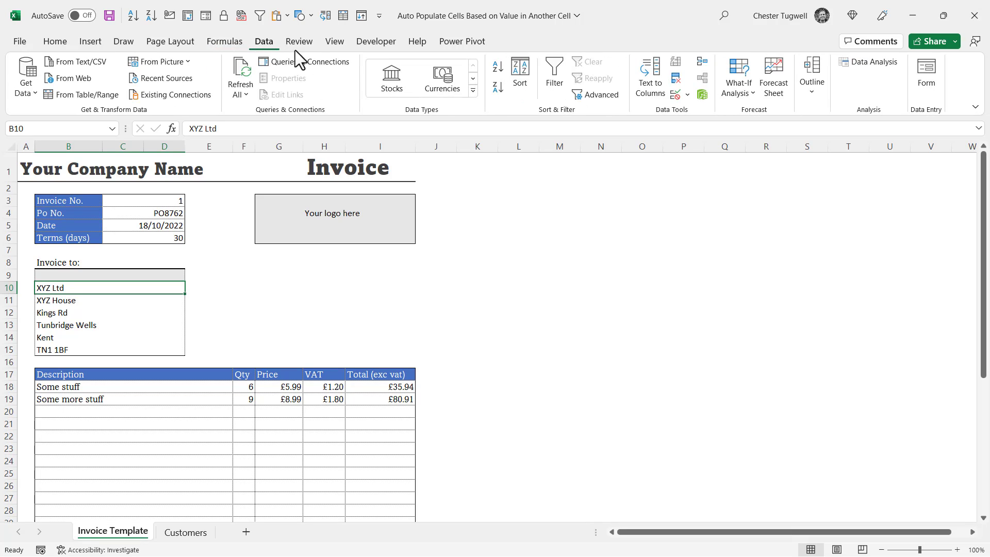
mouse_move(675, 95)
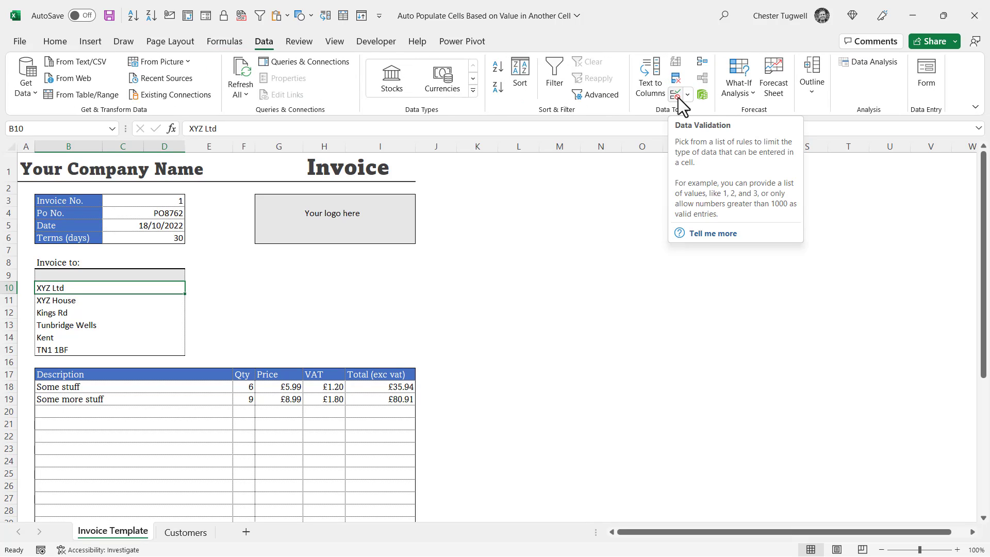
mouse_move(682, 119)
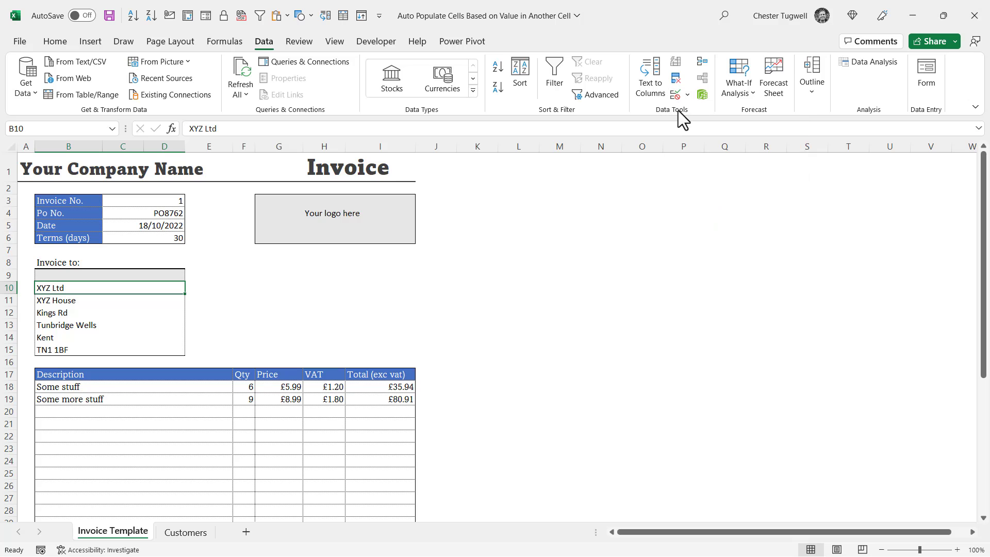
mouse_move(674, 95)
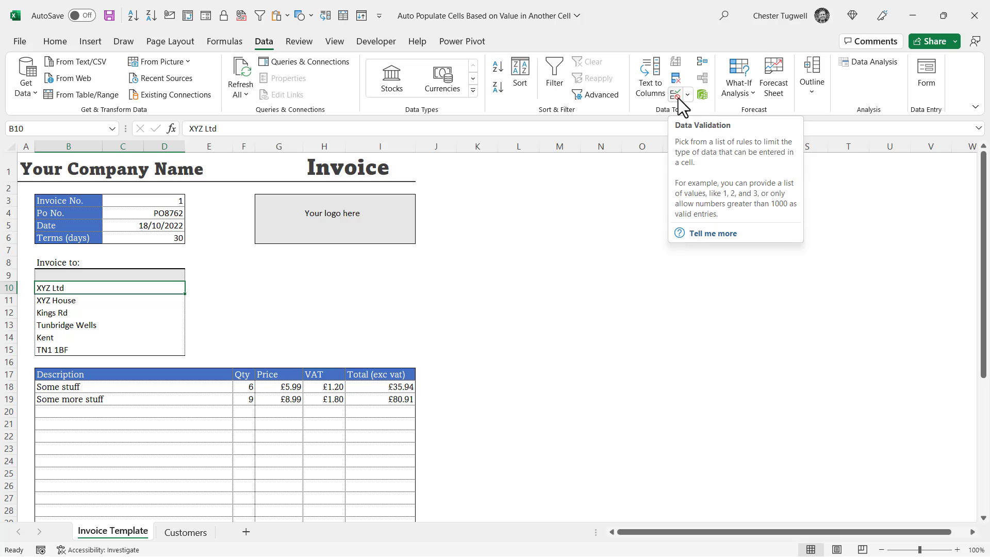
Give B10 List data validation sourced from the Customer_ddown name
left_click(674, 94)
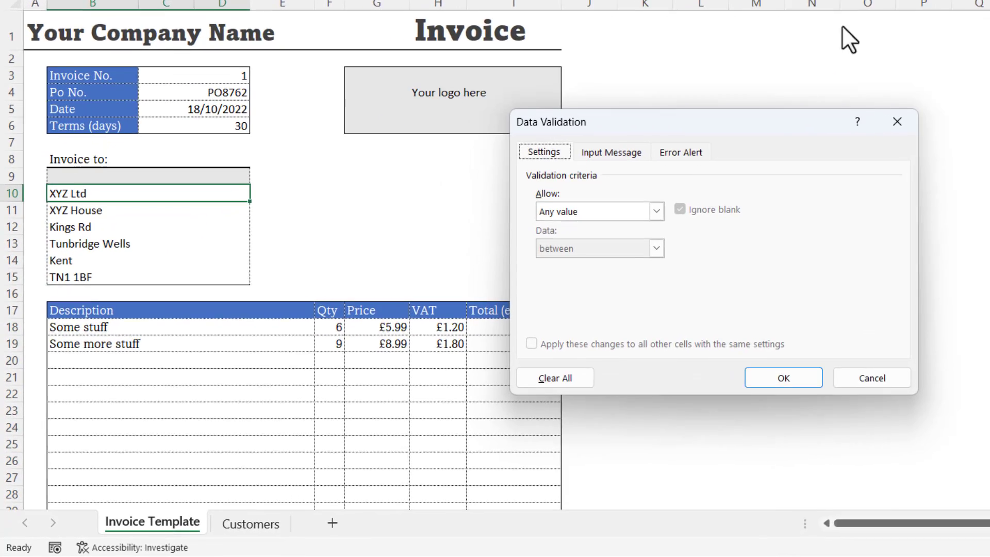
left_click(655, 211)
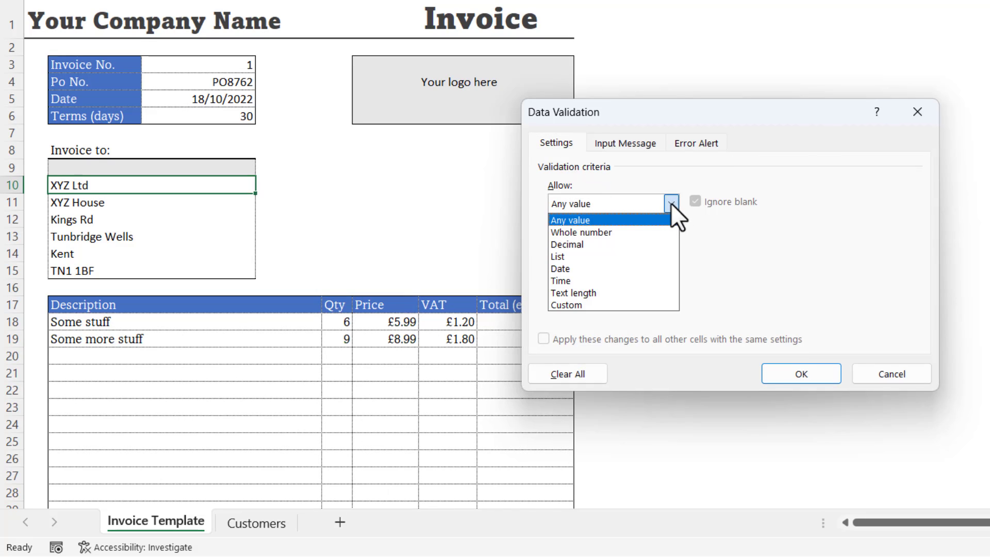
left_click(556, 256)
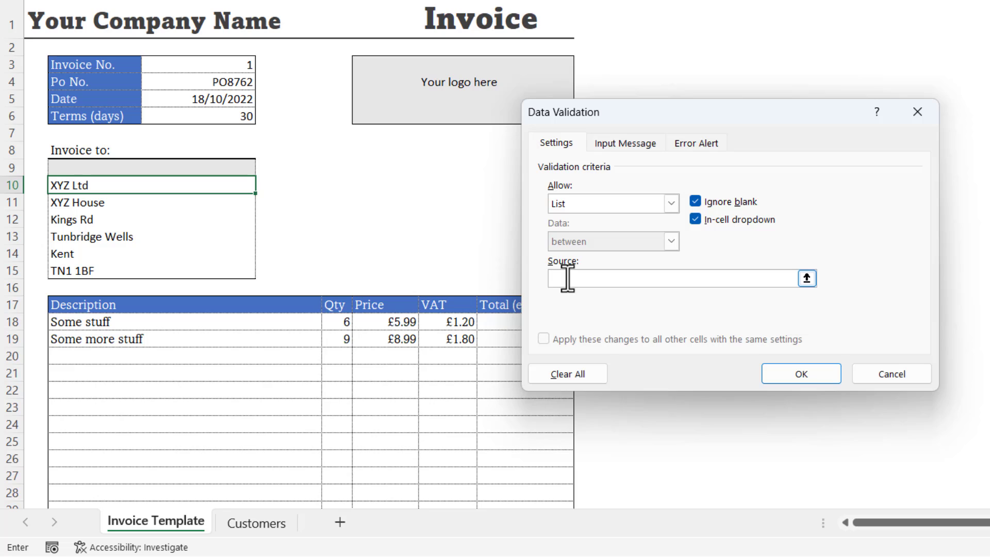
key("f3")
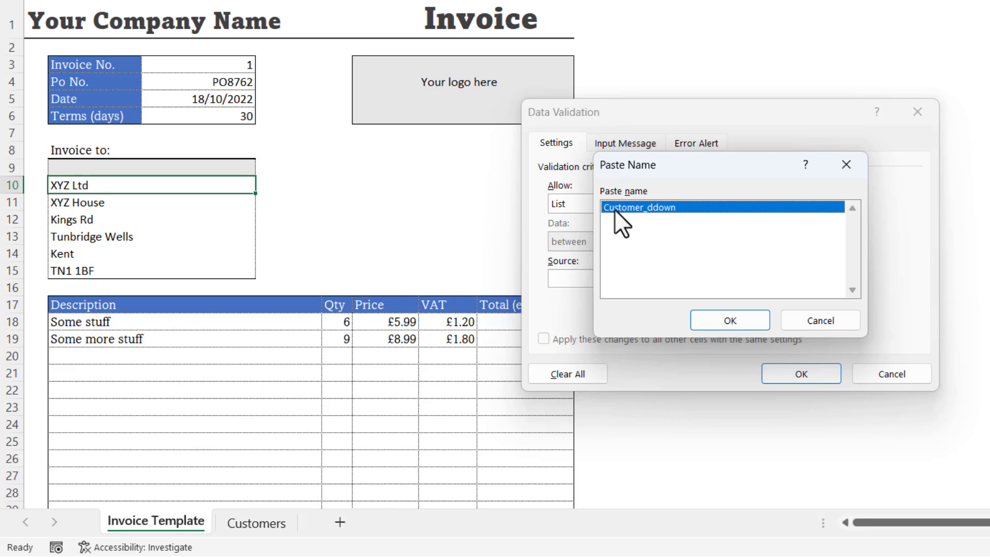
mouse_move(694, 227)
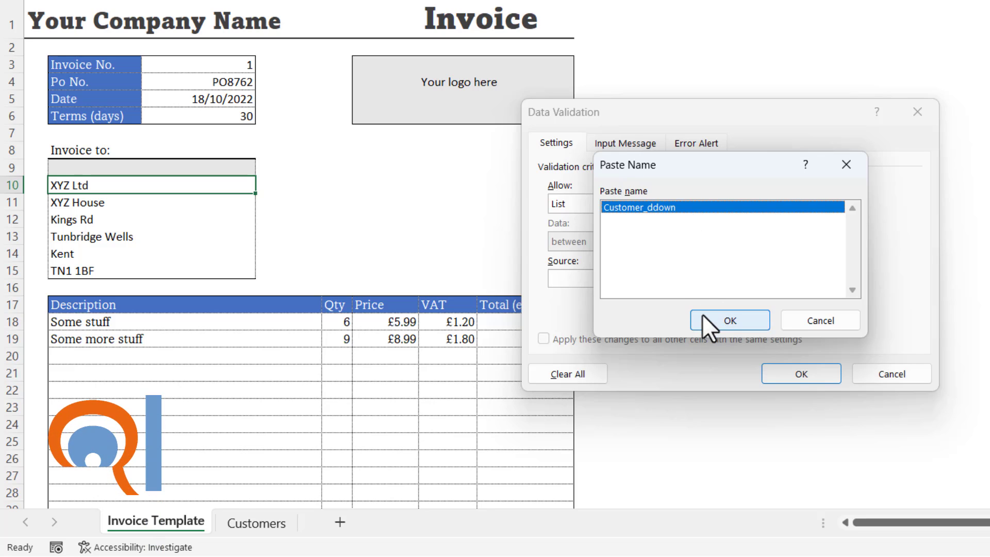
left_click(728, 320)
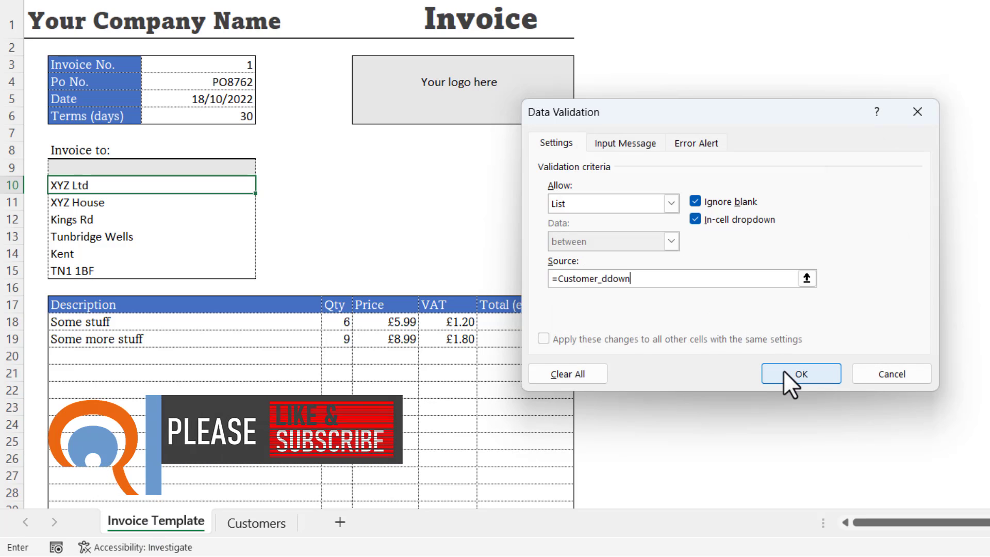
left_click(799, 373)
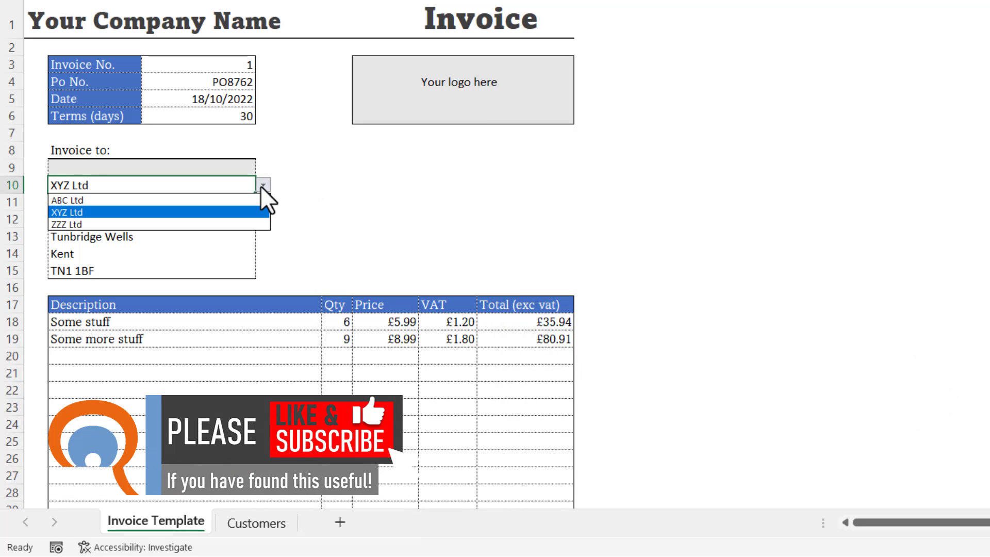
mouse_move(104, 225)
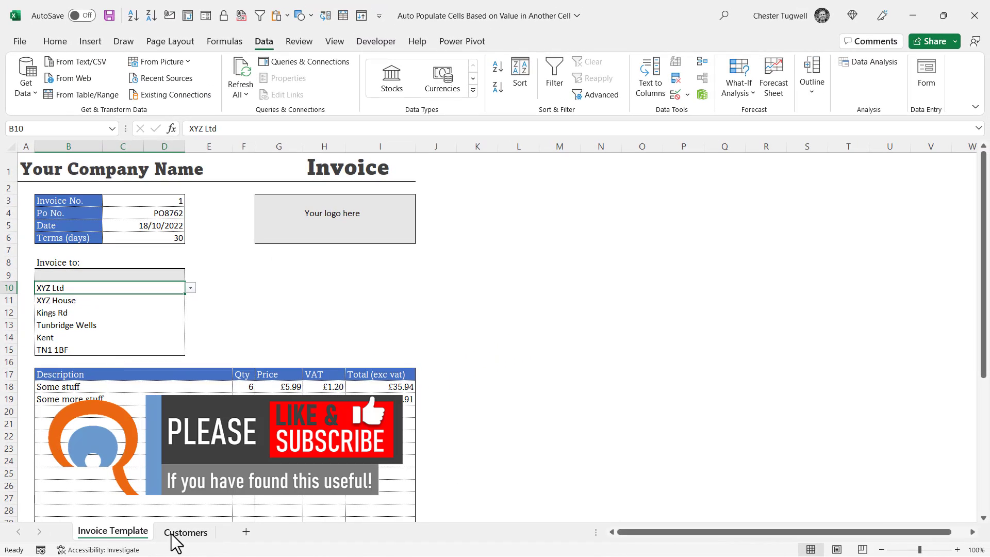
Add YYY Ltd with its Tunbridge Wells address to the customer table, then return to the invoice
left_click(185, 531)
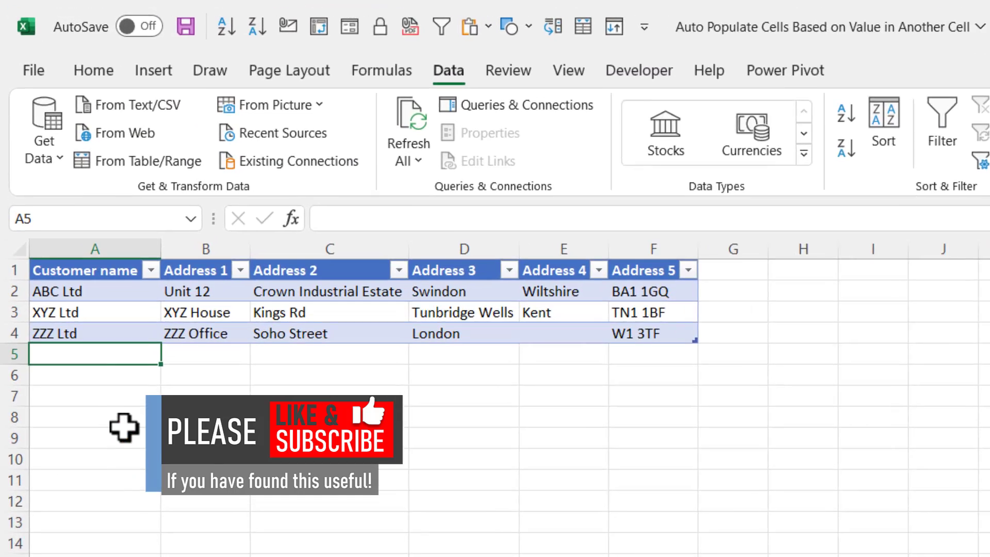
type("YYY")
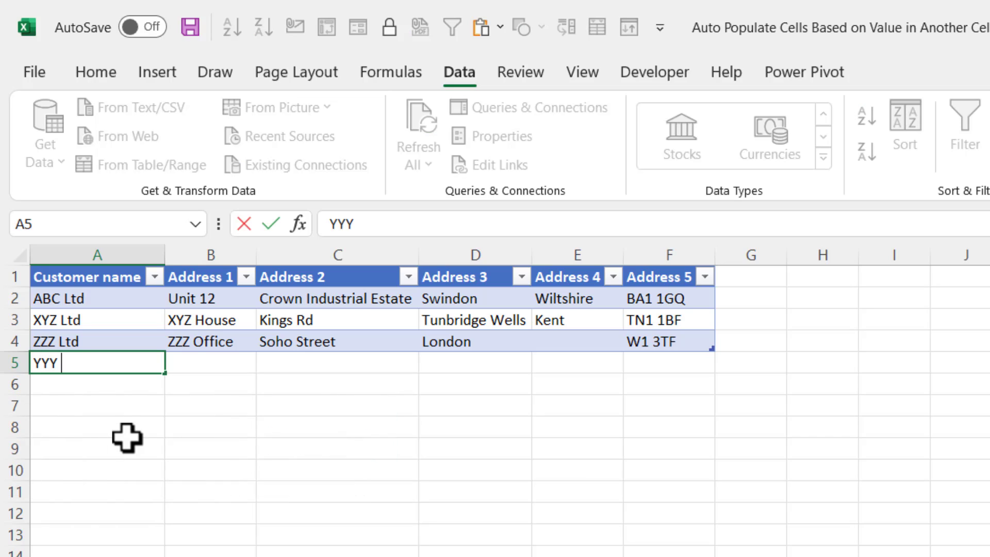
key("Tab")
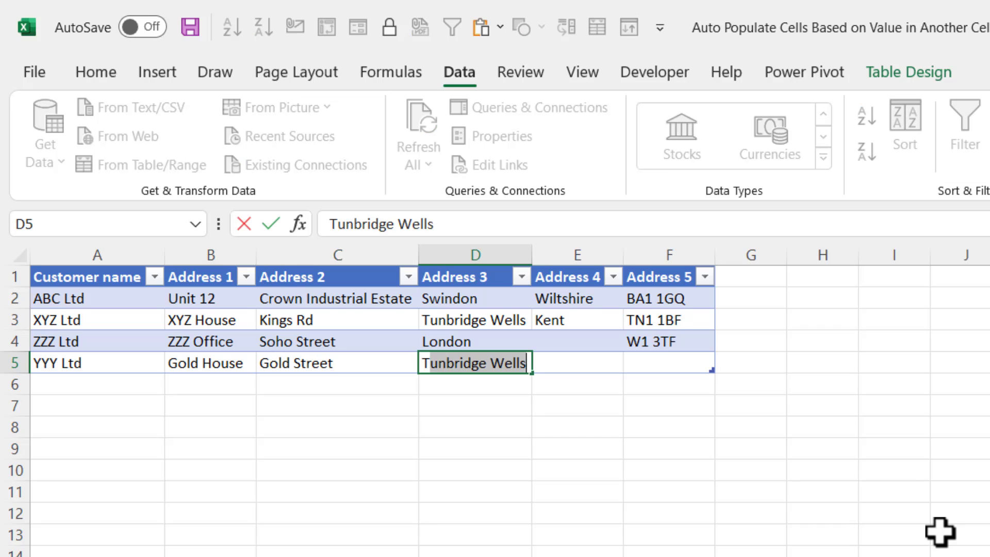
left_click(668, 363)
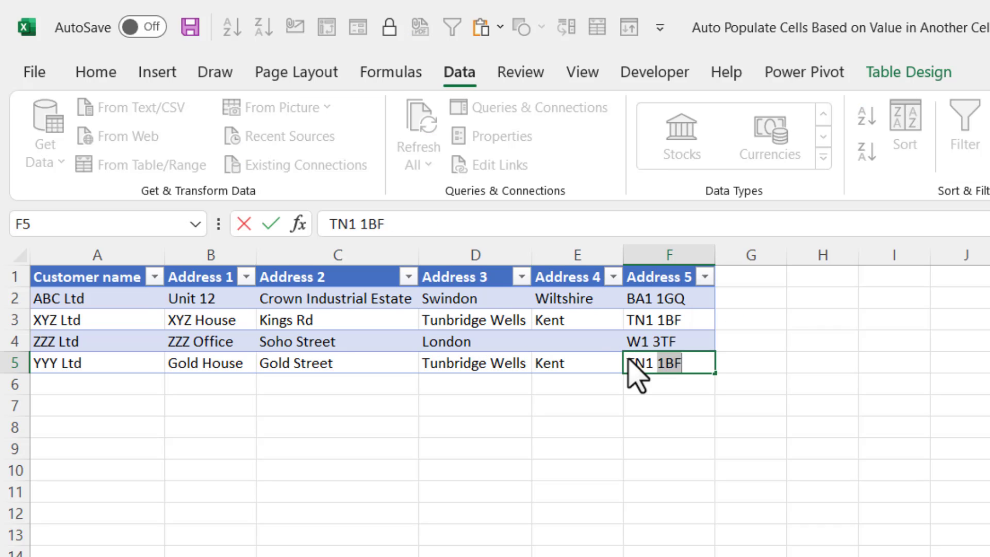
left_click(148, 522)
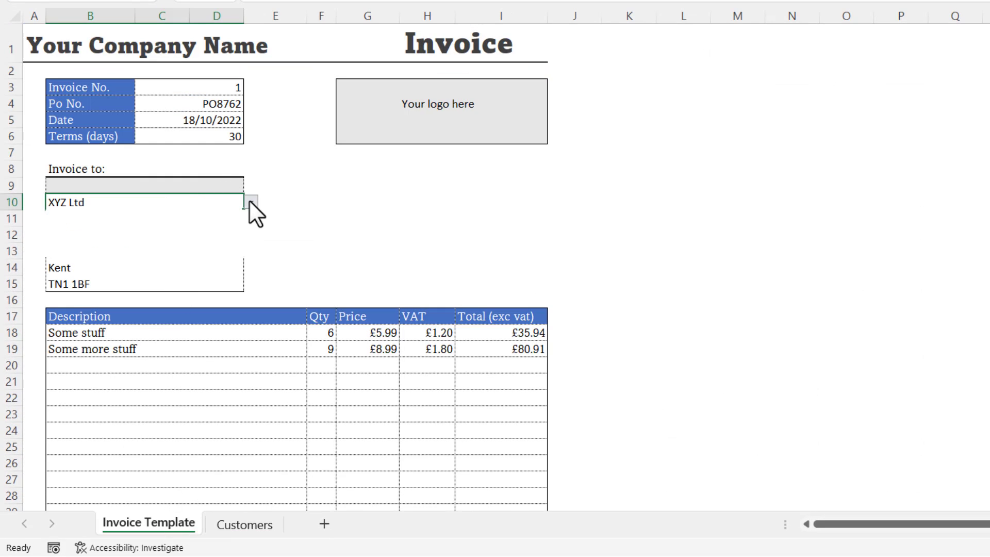
left_click(252, 202)
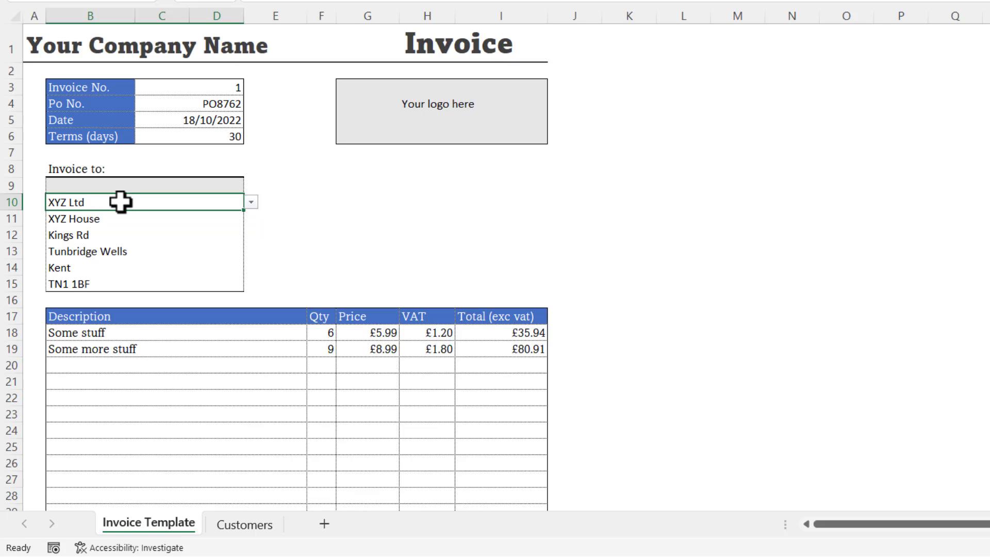
mouse_move(251, 216)
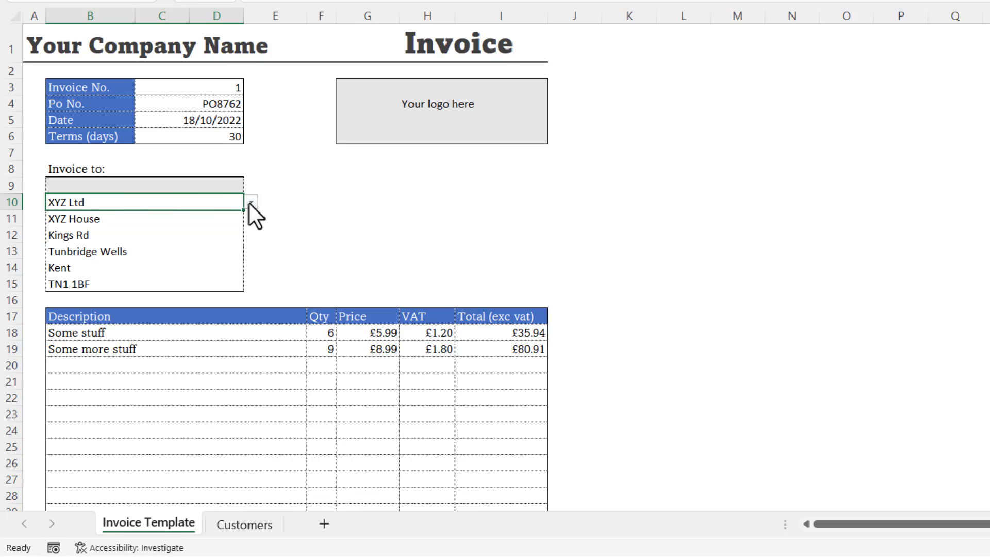
mouse_move(82, 251)
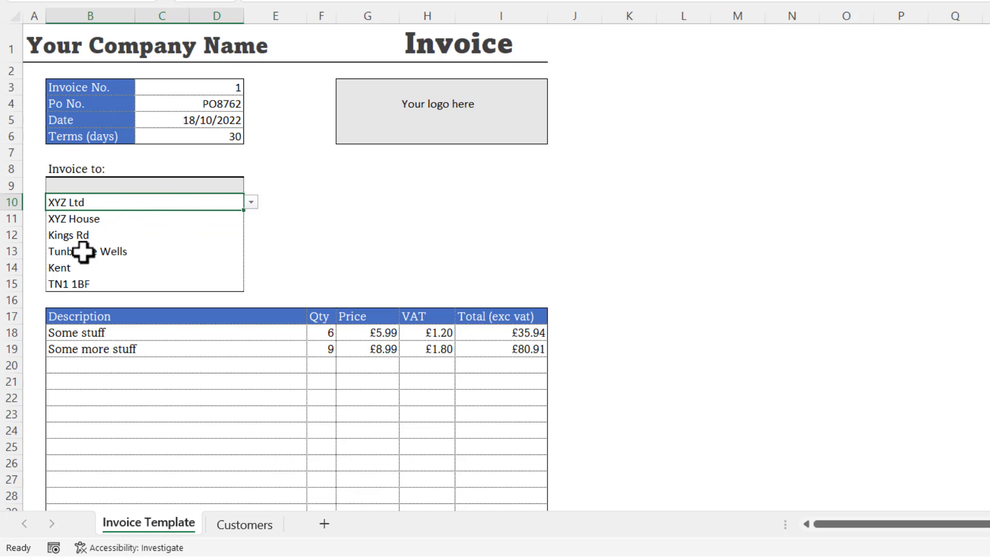
mouse_move(256, 218)
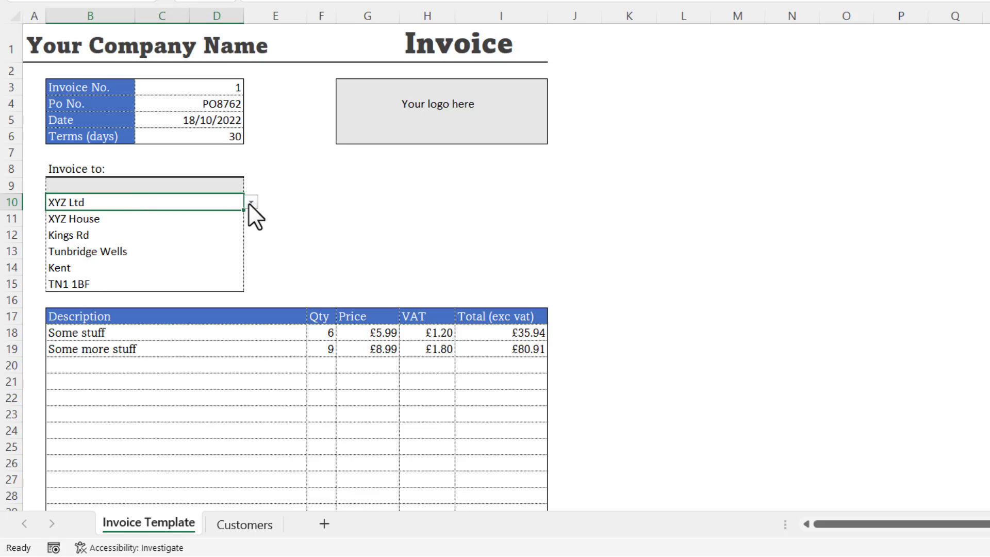
mouse_move(171, 232)
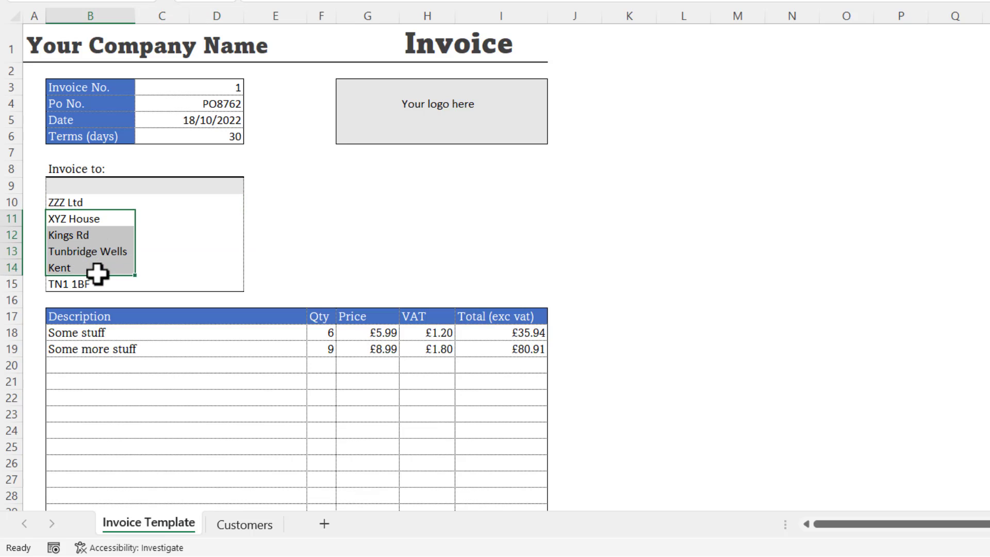
Delete the old address lines in B11:B15 below ZZZ Ltd
key("Delete")
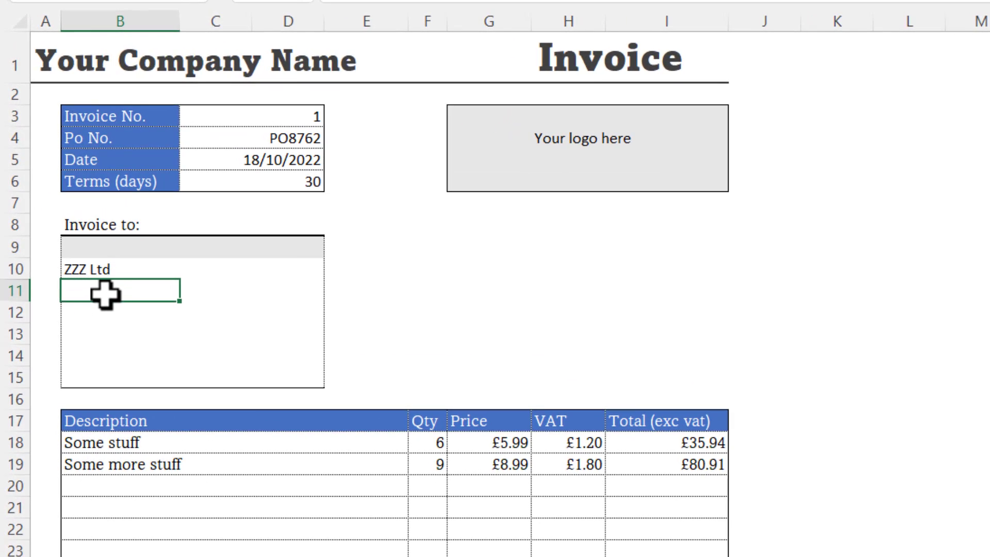
mouse_move(114, 290)
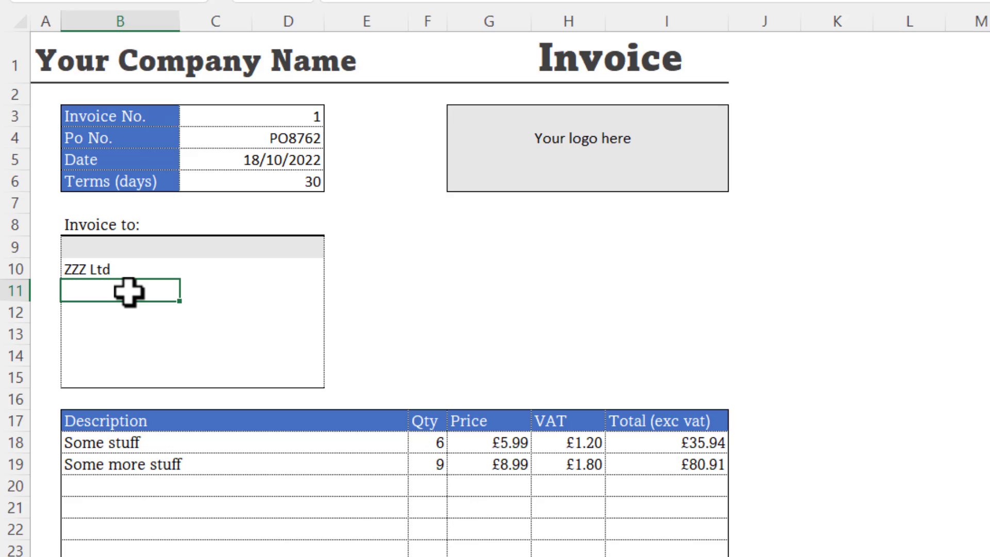
Enter =VLOOKUP(B10,Customer_List,2,0) in B11 to return the first address line
type("=v")
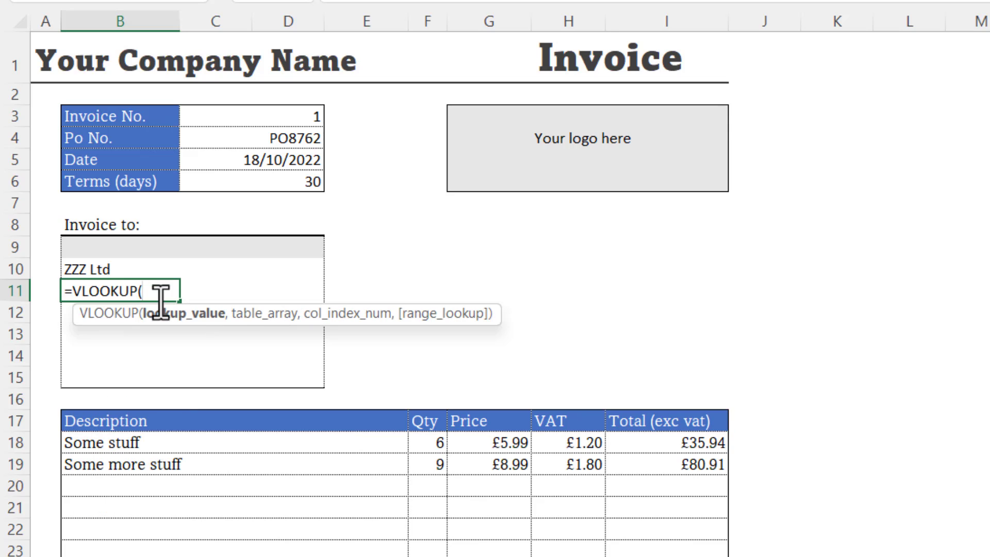
mouse_move(101, 265)
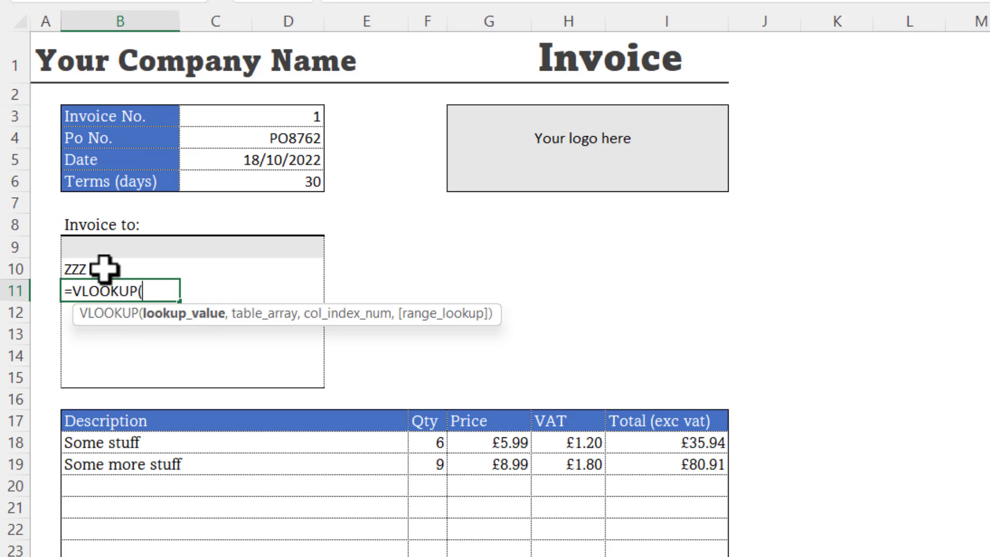
left_click(82, 269)
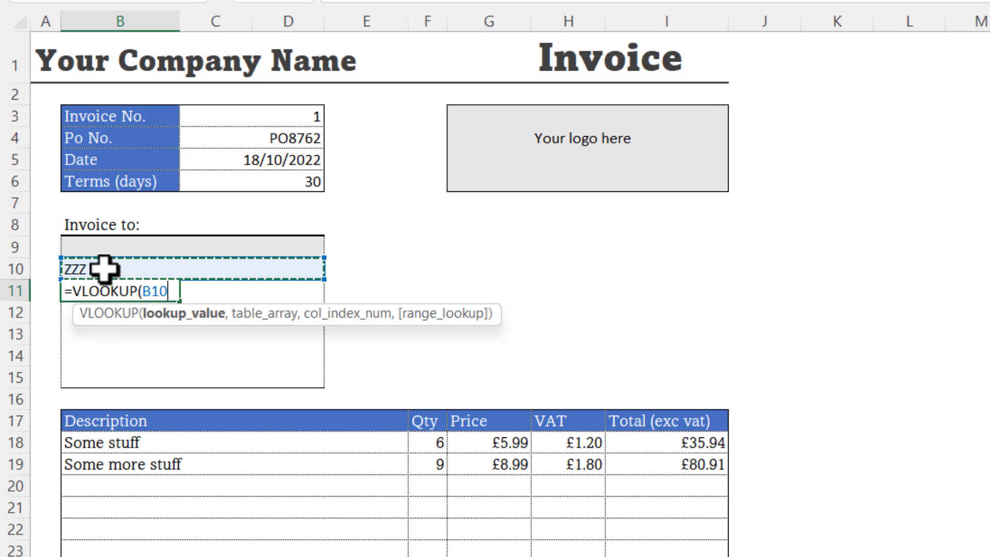
type(",")
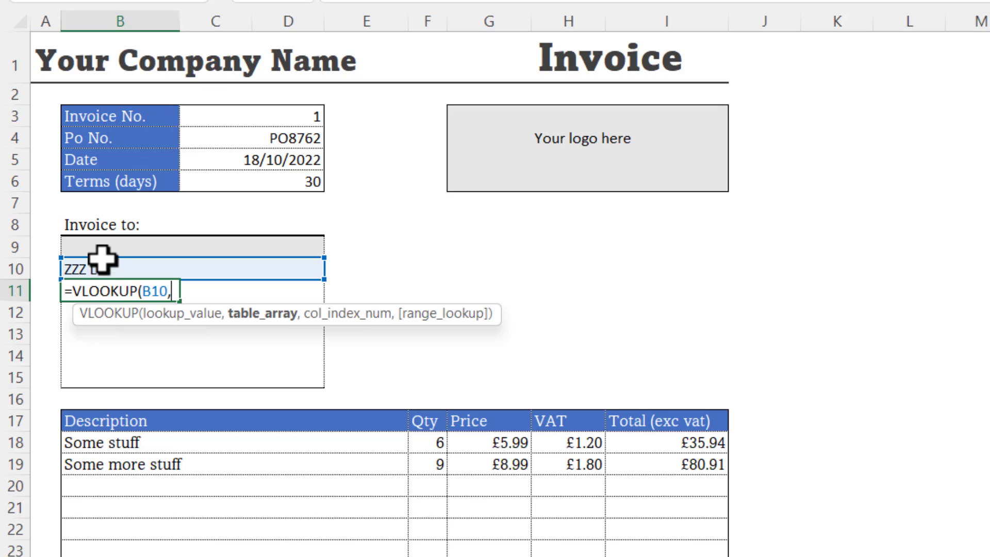
type("Ltd")
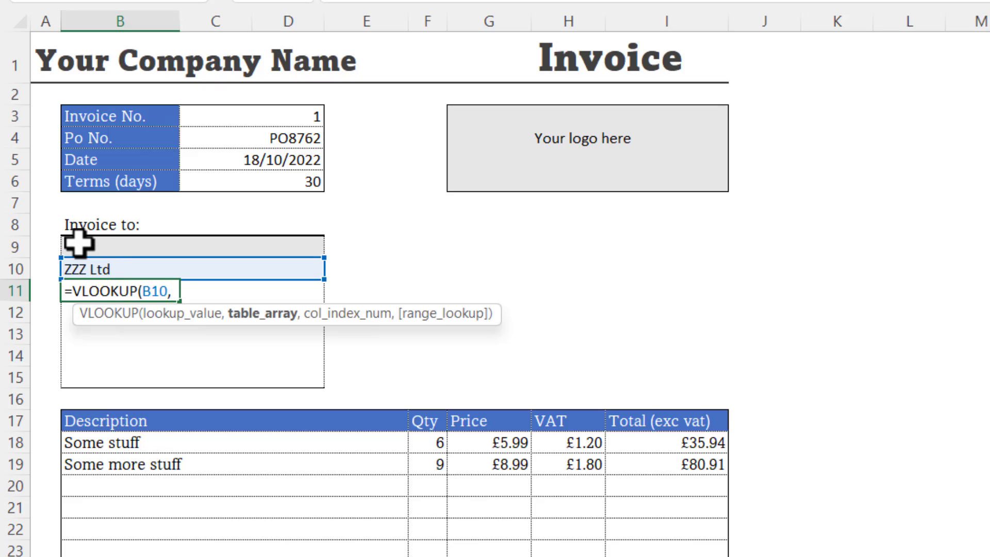
type("cu")
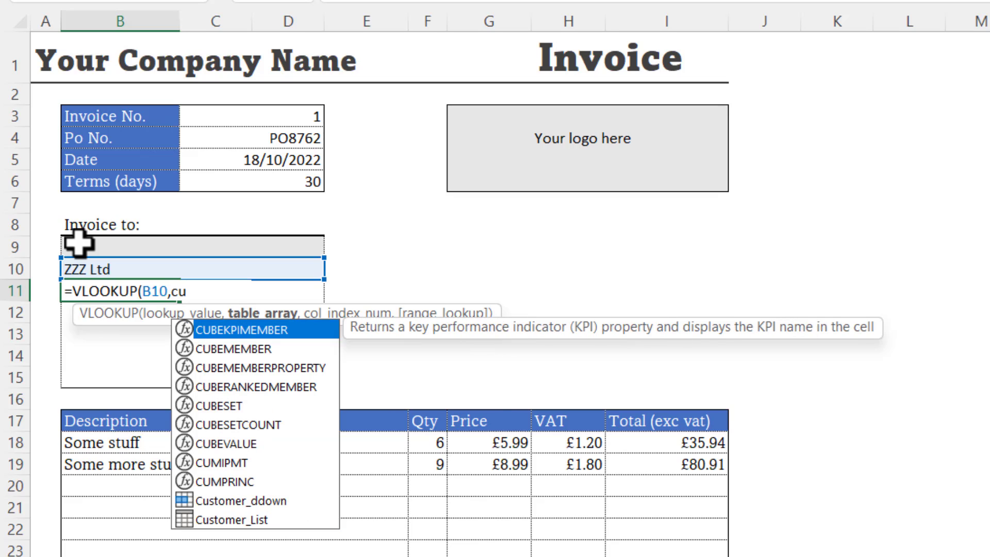
mouse_move(165, 445)
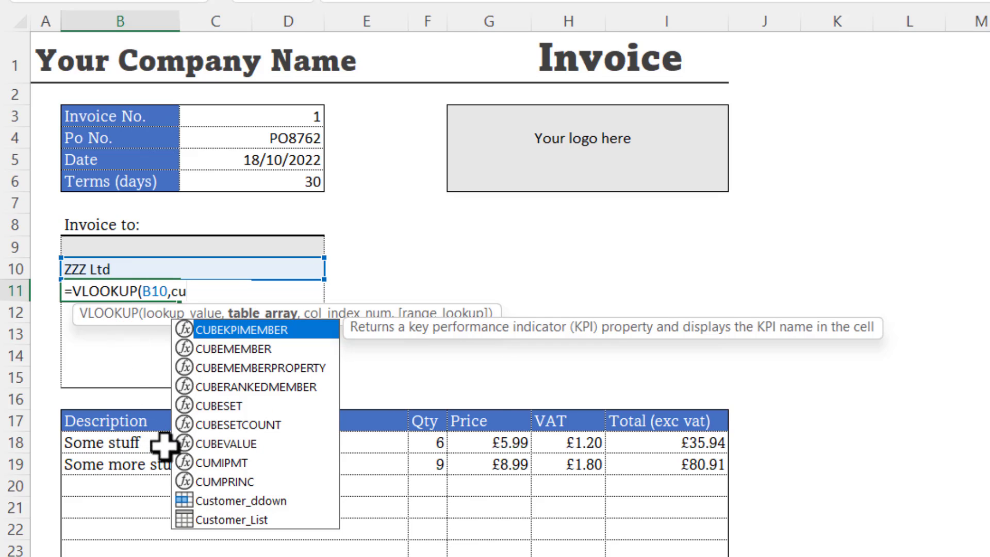
mouse_move(208, 532)
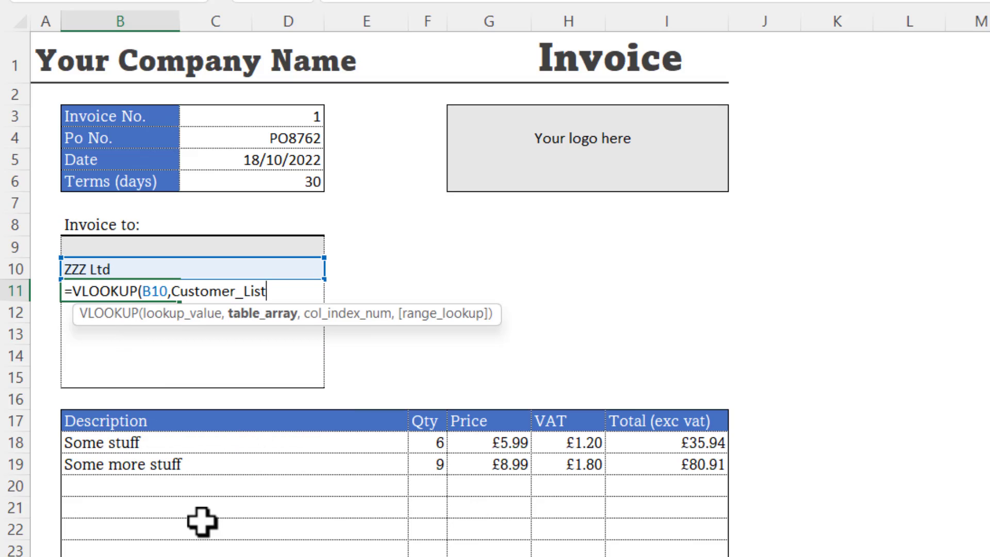
type(",")
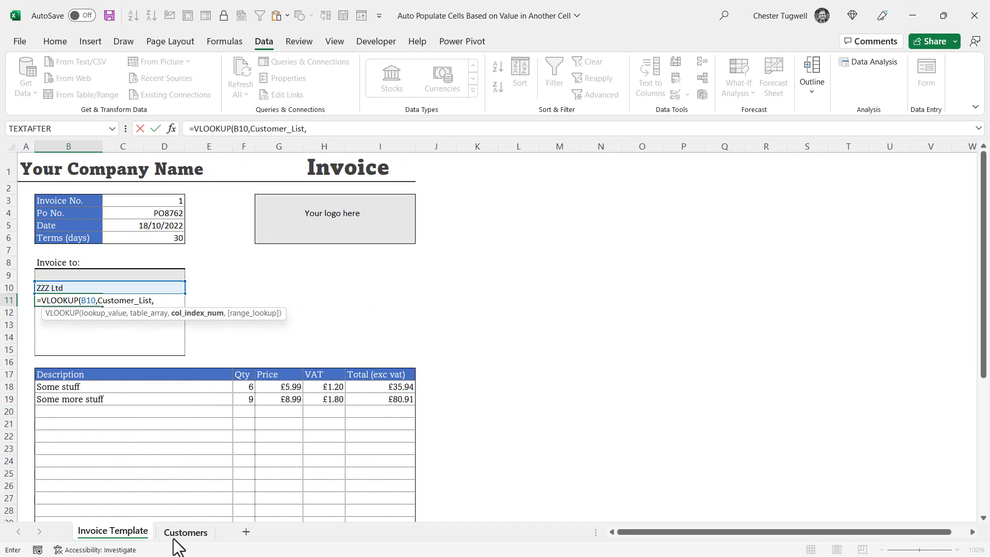
left_click(186, 531)
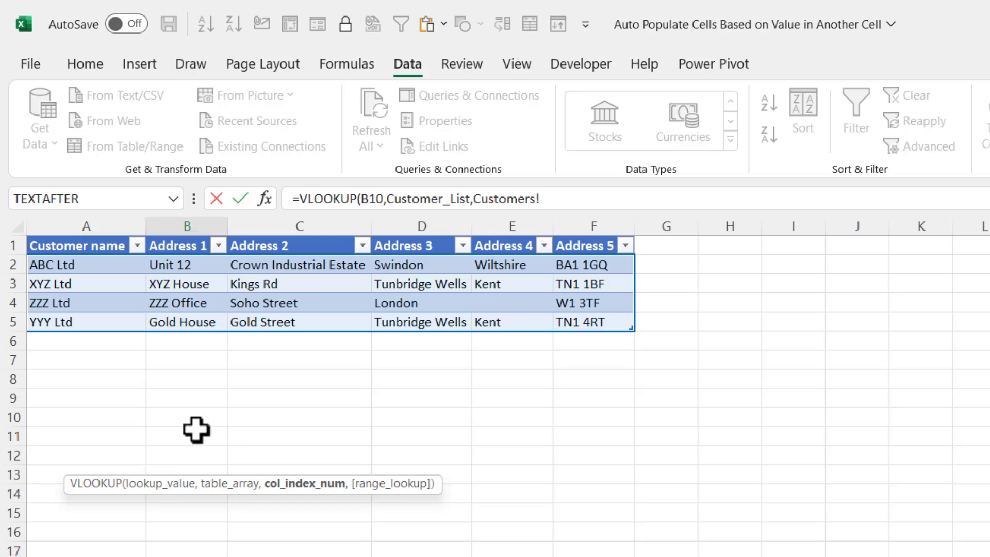
left_click(113, 531)
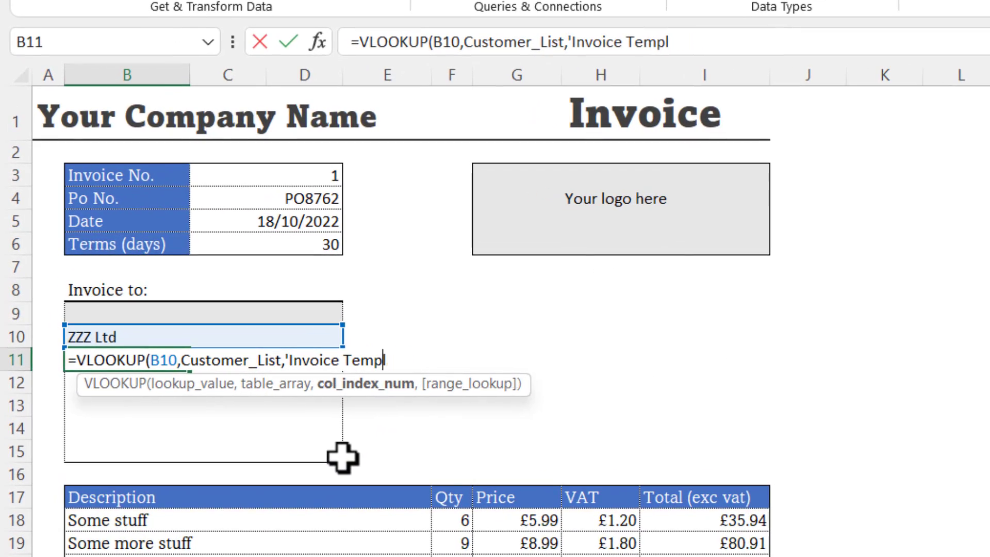
key("Backspace")
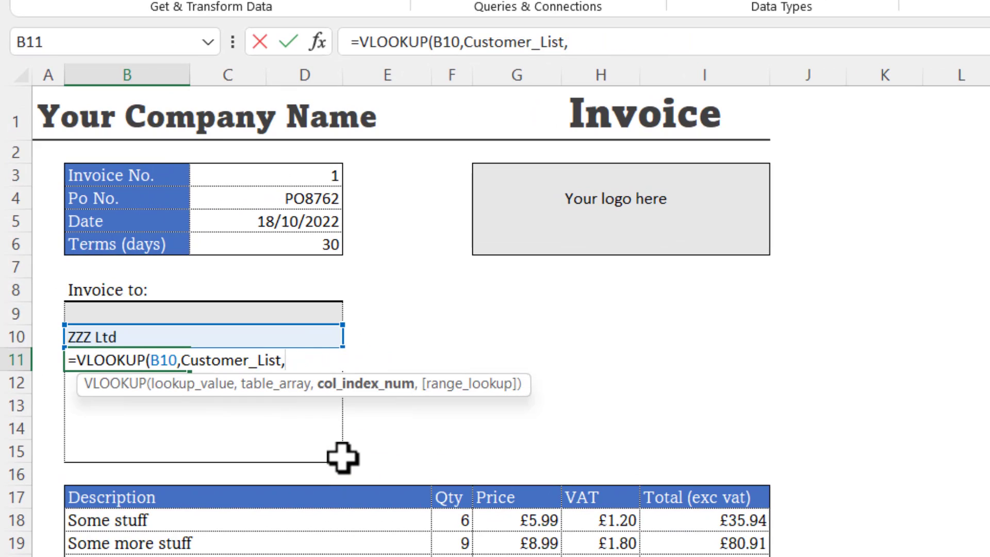
type("2")
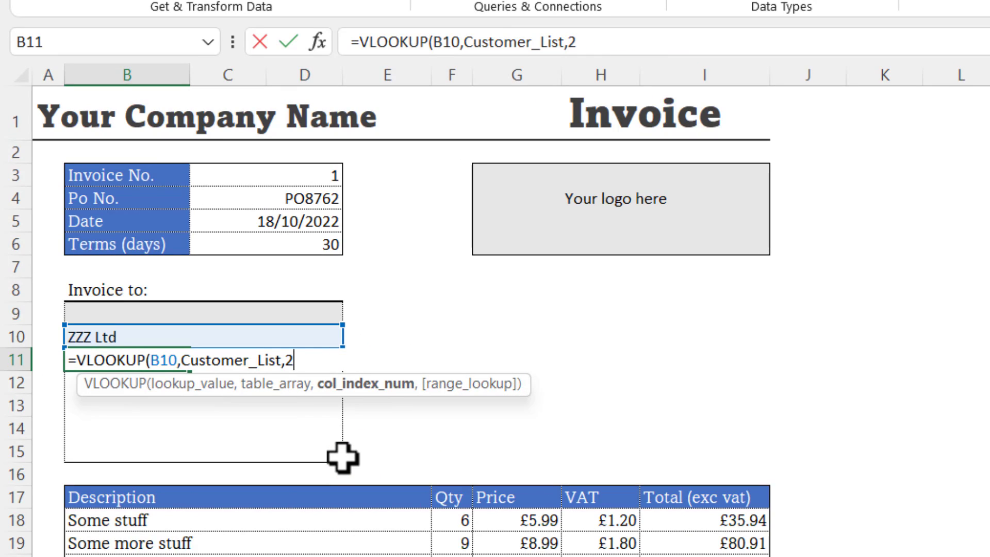
type(",")
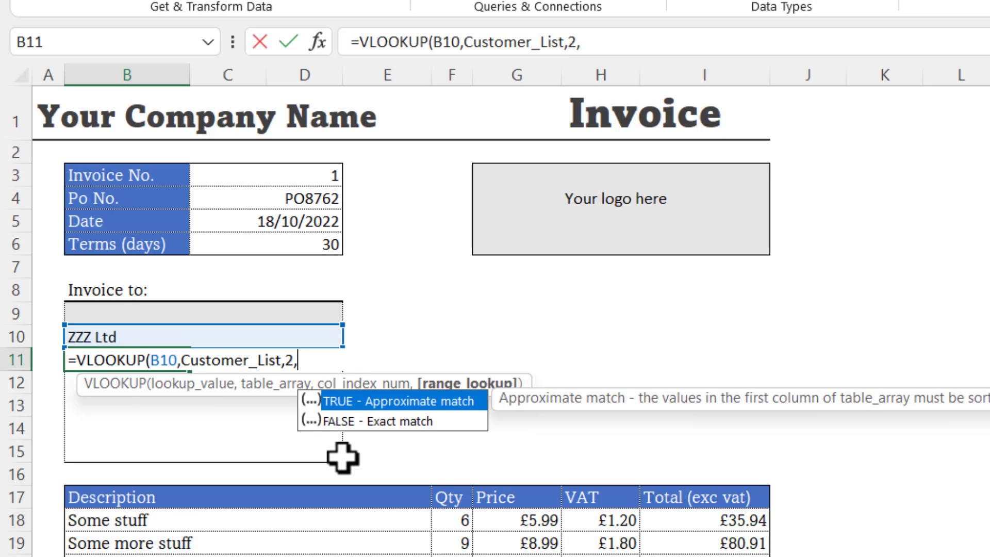
type("0)")
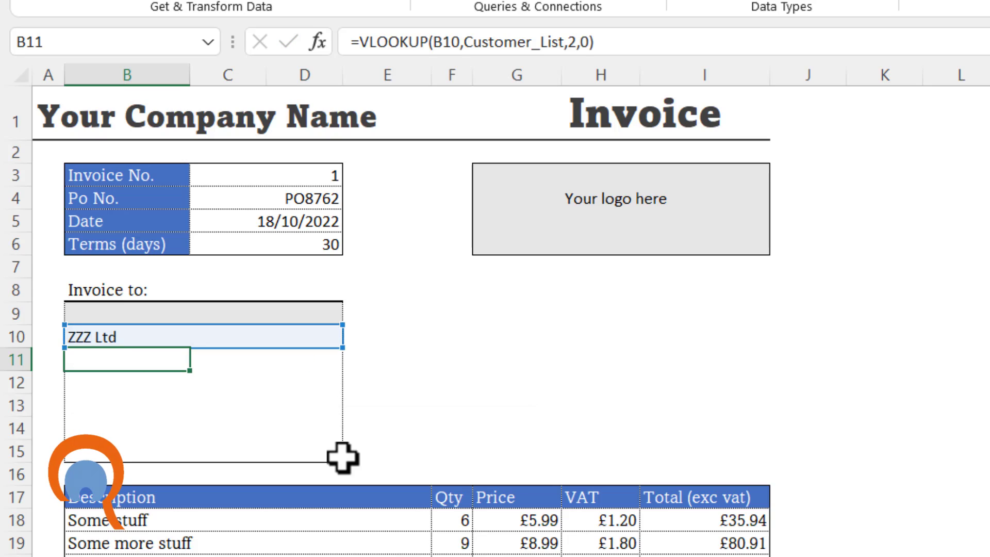
Choose ABC Ltd in B10 so B11 shows Unit 12, and review the Customers table
left_click(202, 336)
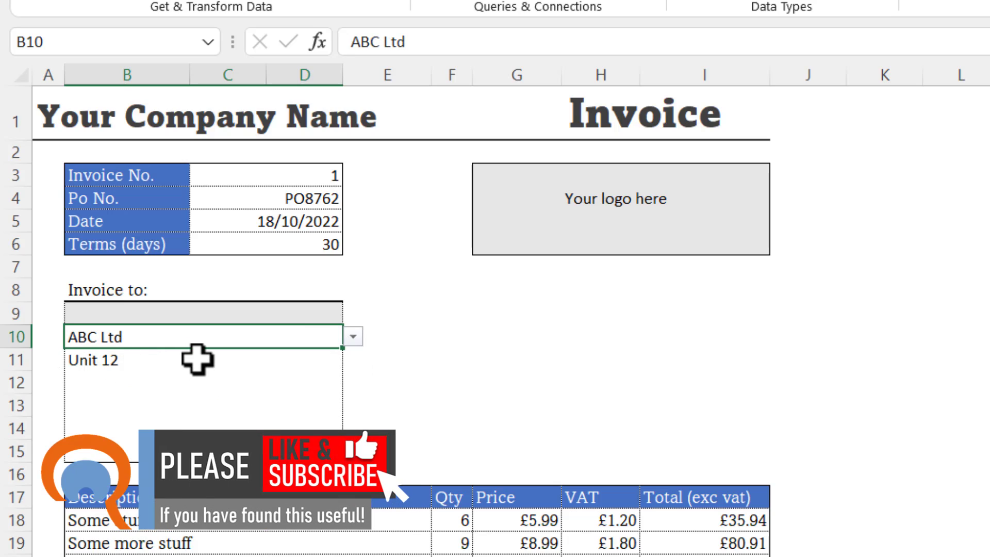
mouse_move(65, 381)
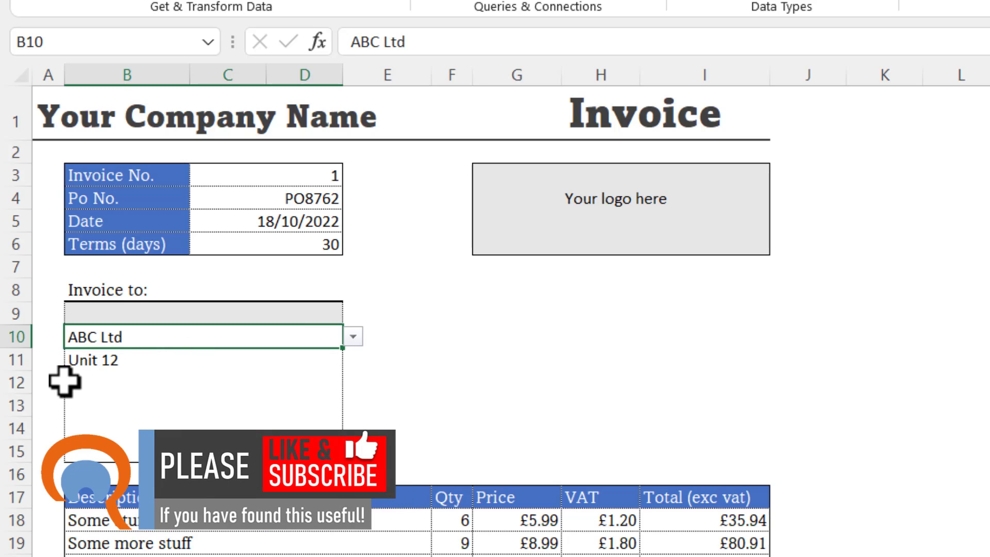
mouse_move(117, 369)
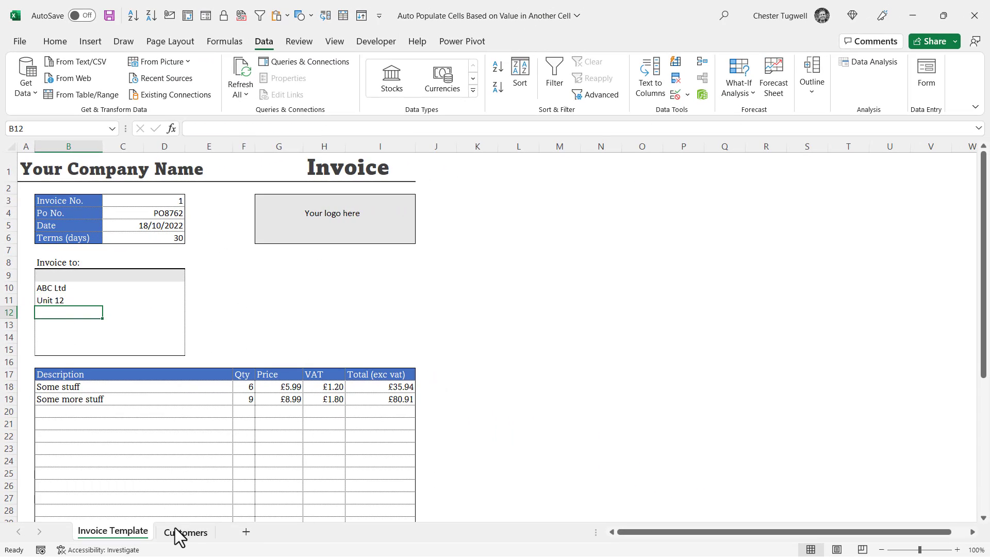
left_click(185, 531)
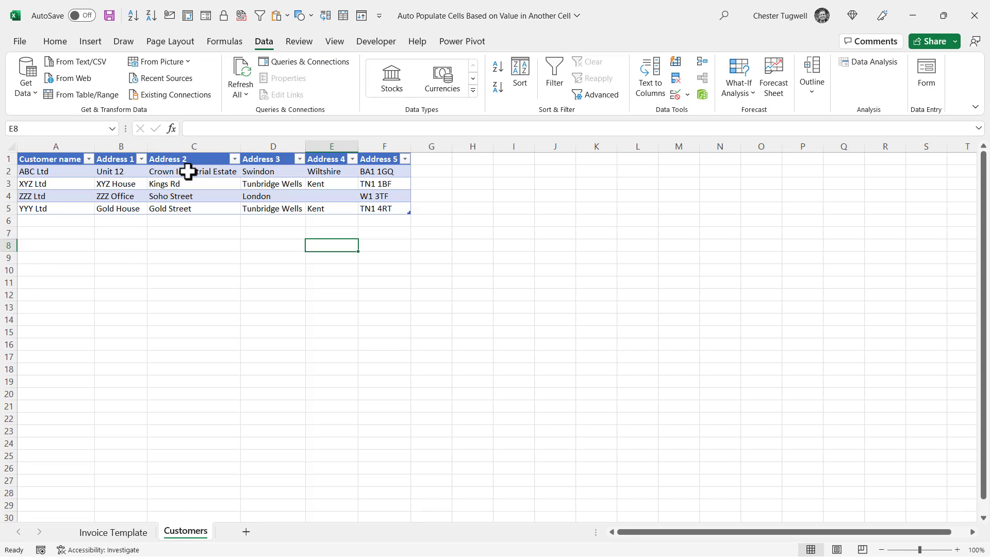
mouse_move(196, 224)
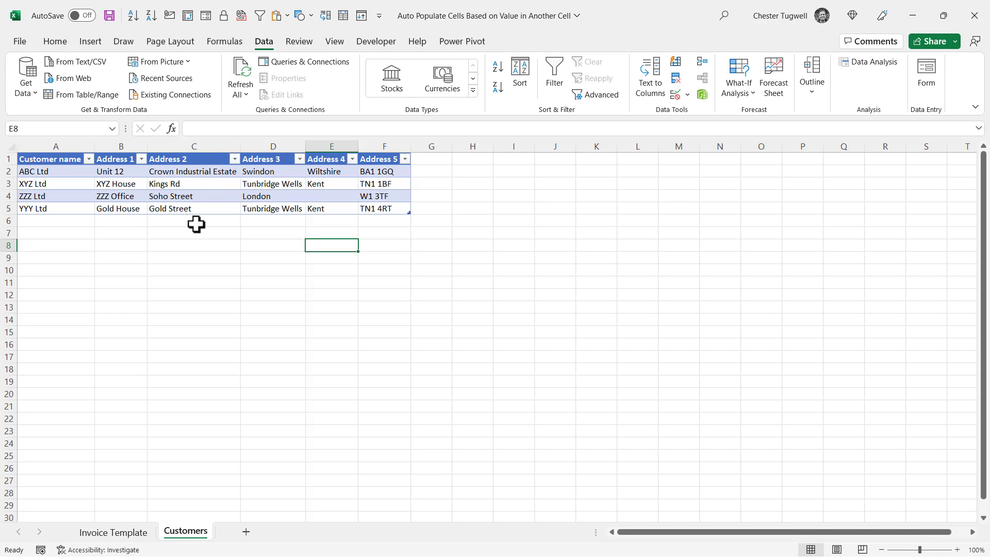
left_click(113, 531)
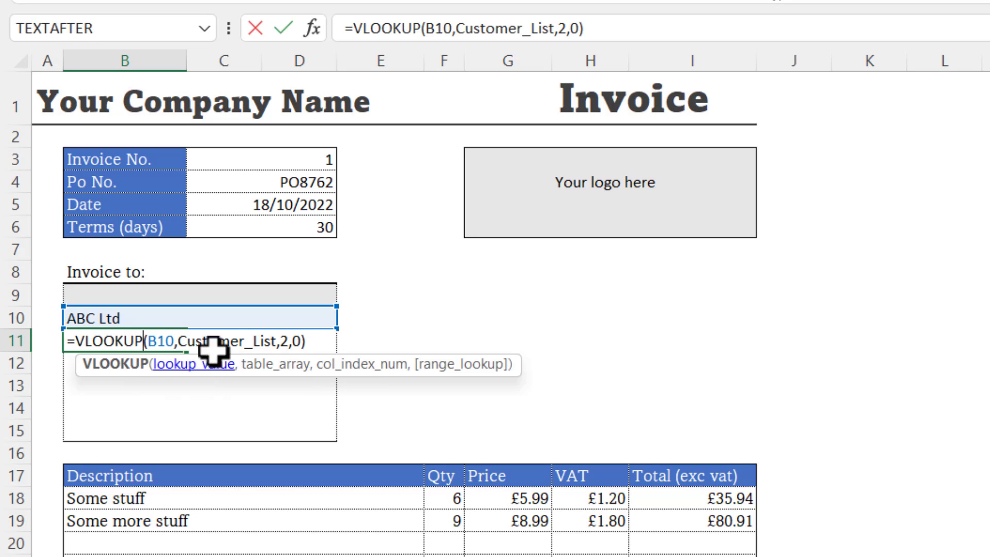
mouse_move(286, 343)
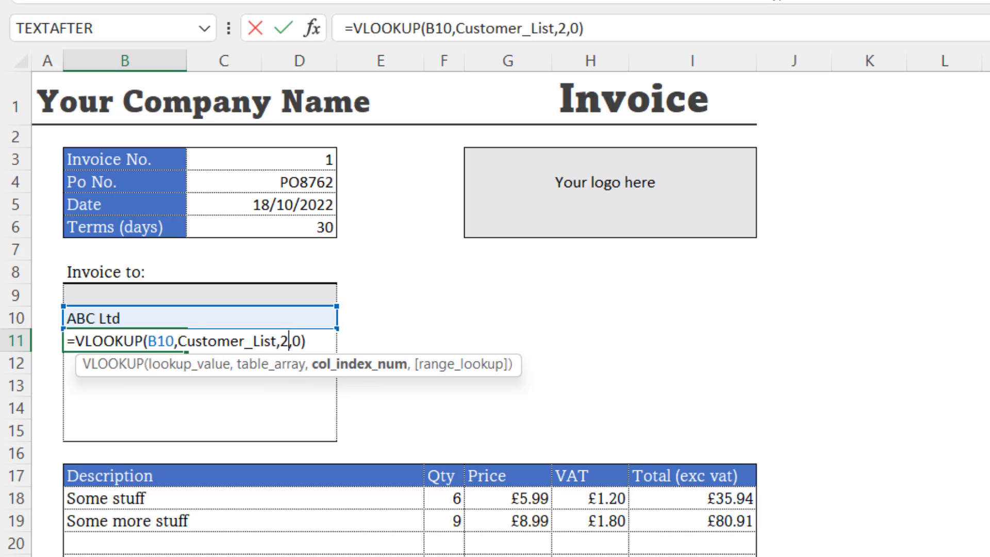
Change B11's VLOOKUP column index to ROW(A2) and lock B10 as $B$10
type("row(")
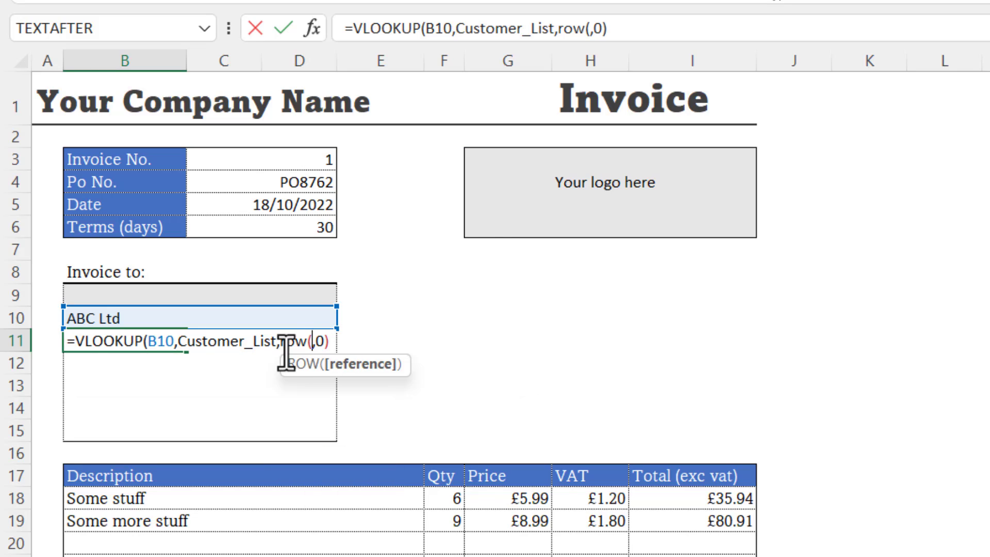
mouse_move(53, 135)
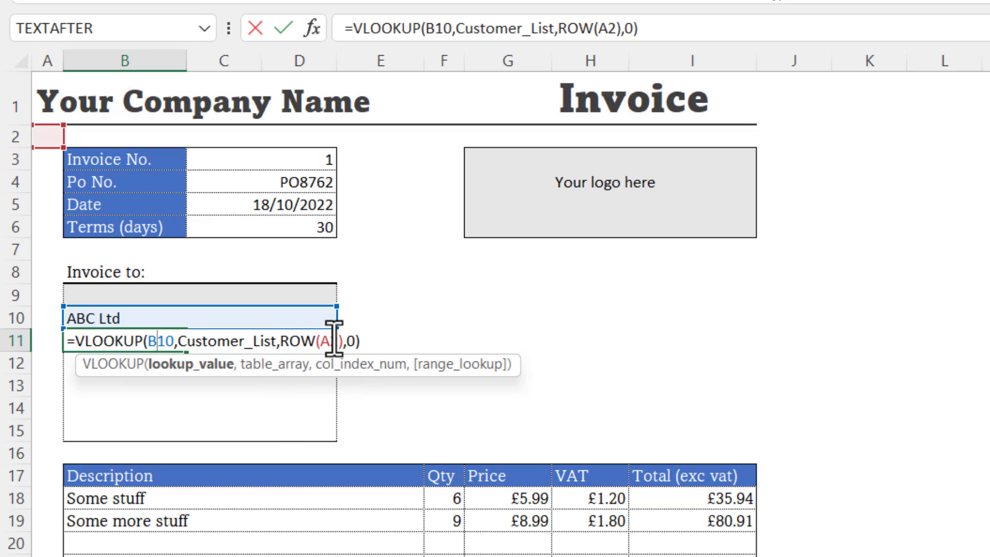
mouse_move(319, 403)
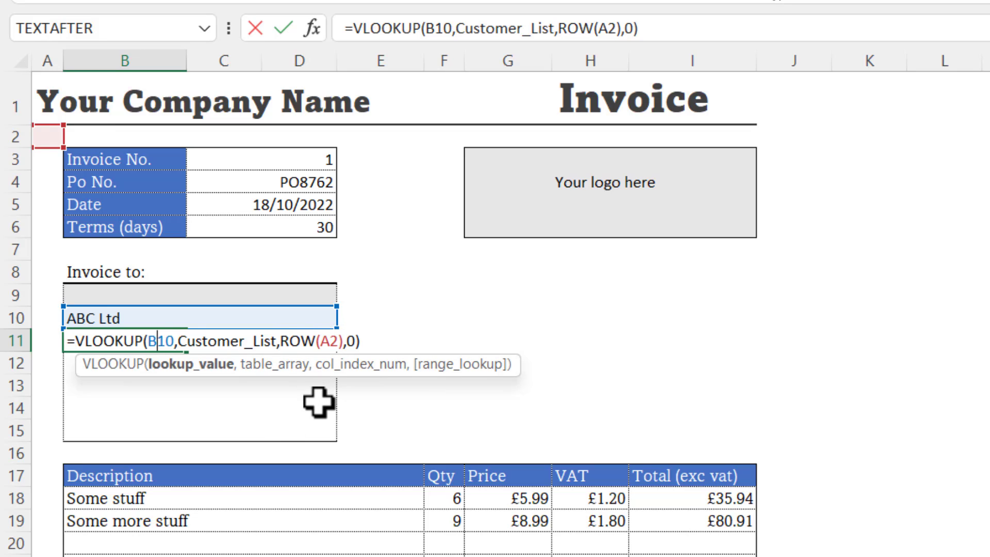
mouse_move(311, 399)
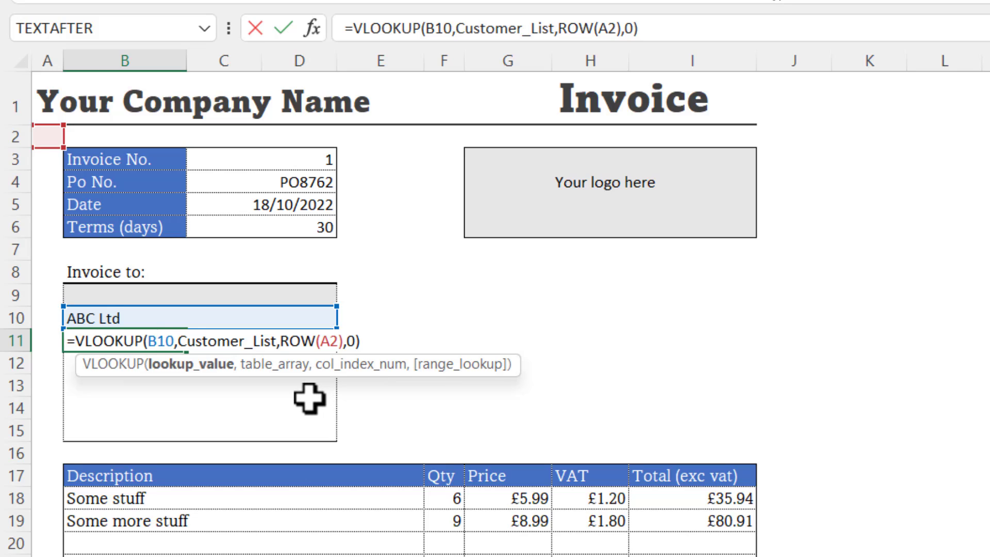
mouse_move(161, 404)
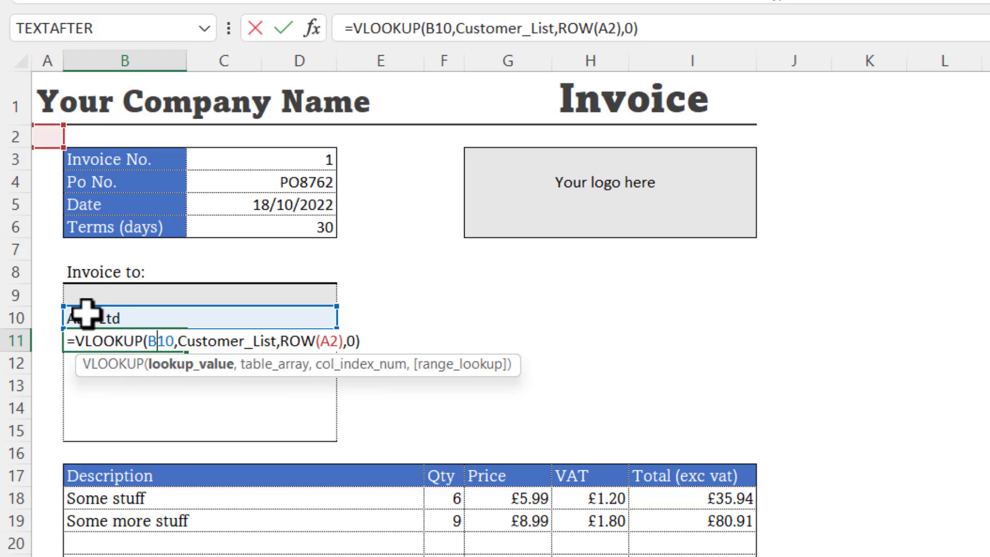
mouse_move(135, 391)
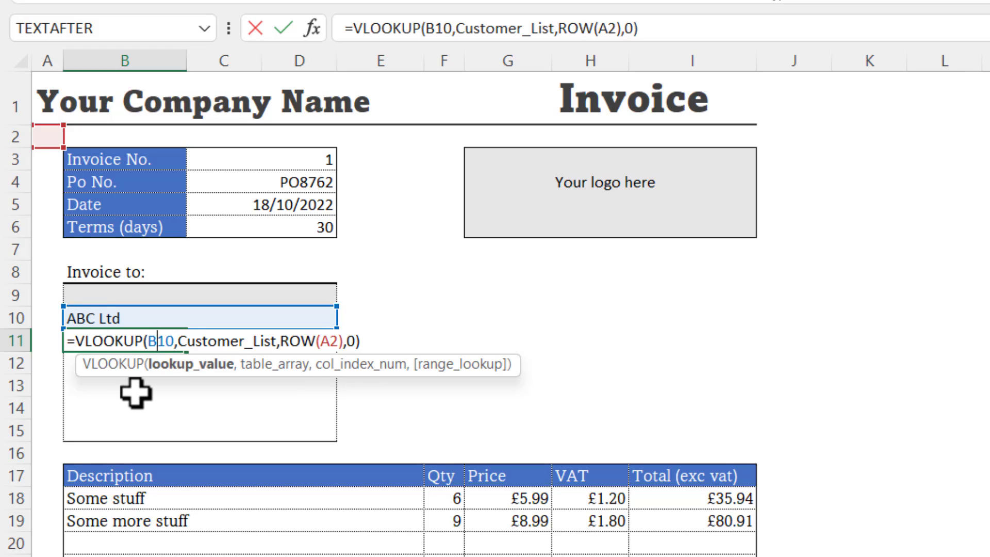
mouse_move(150, 340)
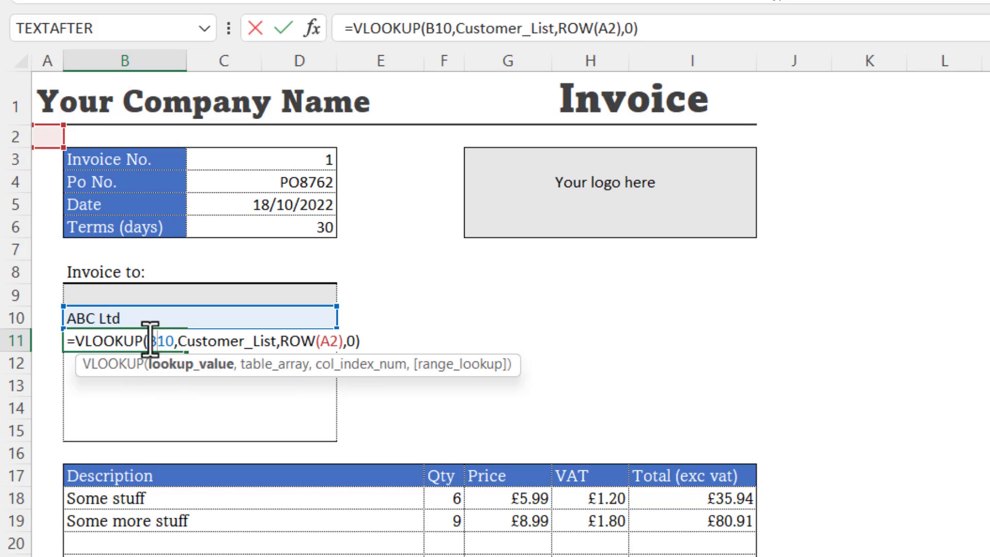
mouse_move(120, 318)
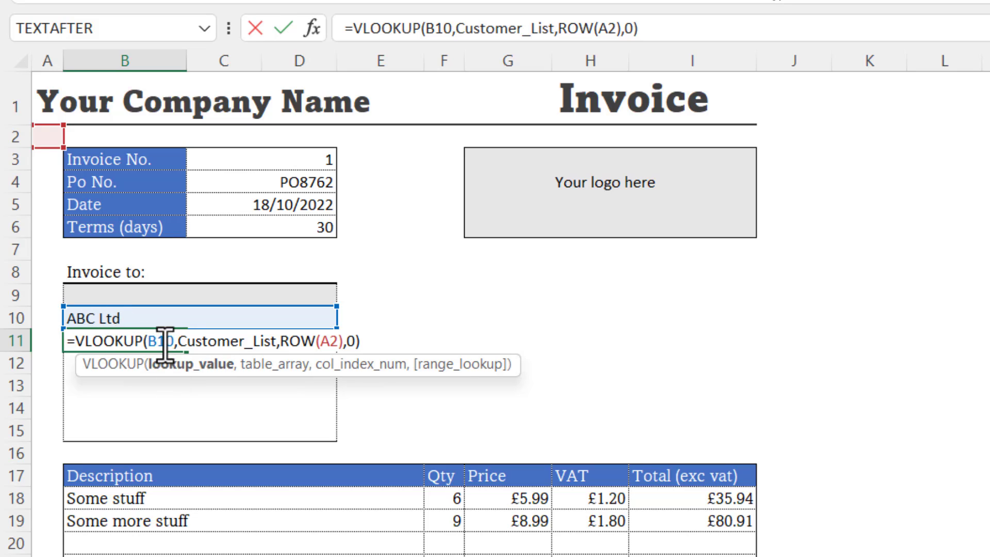
key("f4")
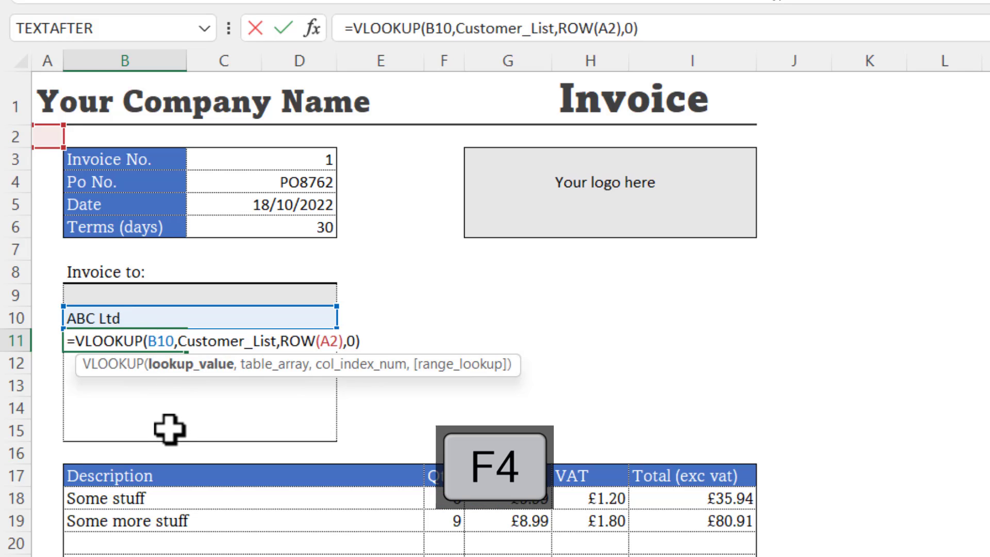
key("f4")
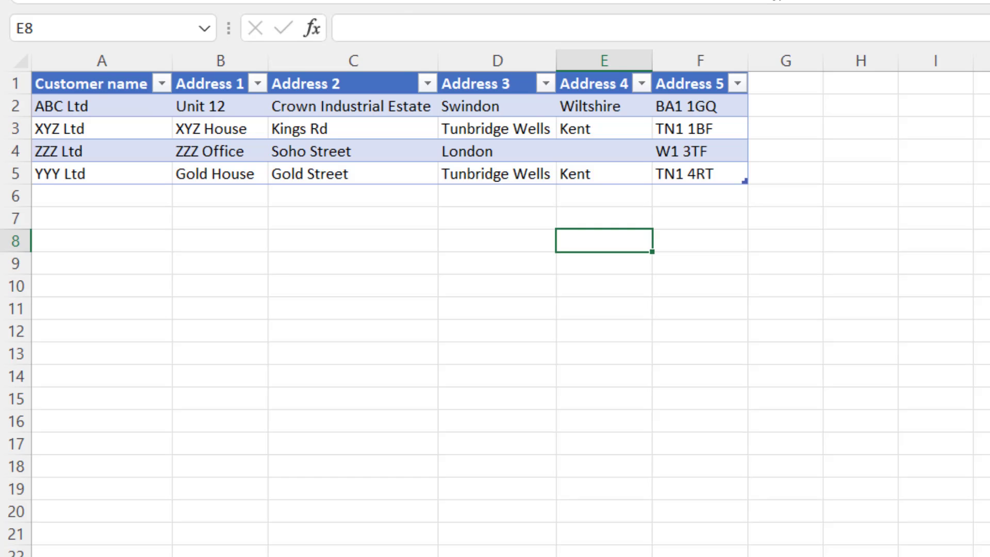
mouse_move(597, 153)
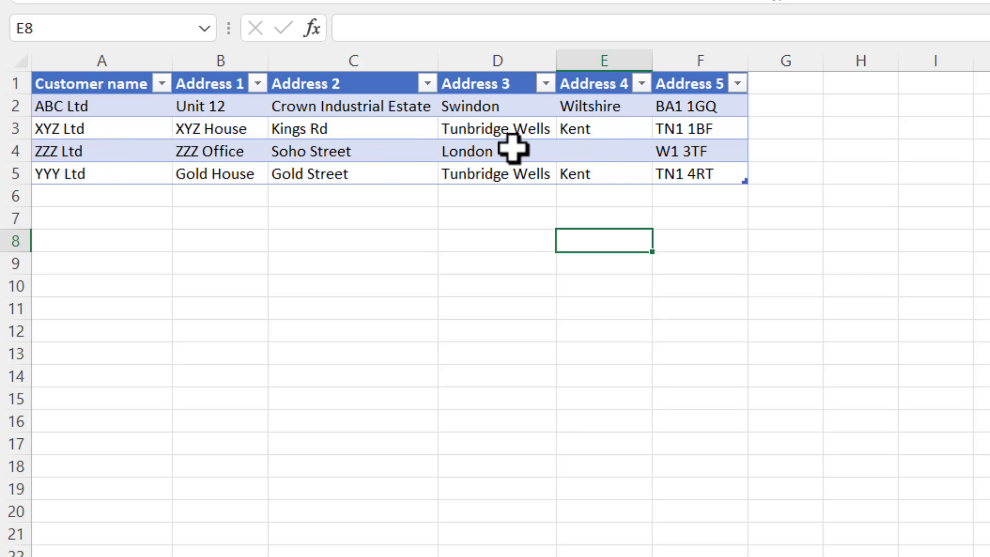
mouse_move(571, 147)
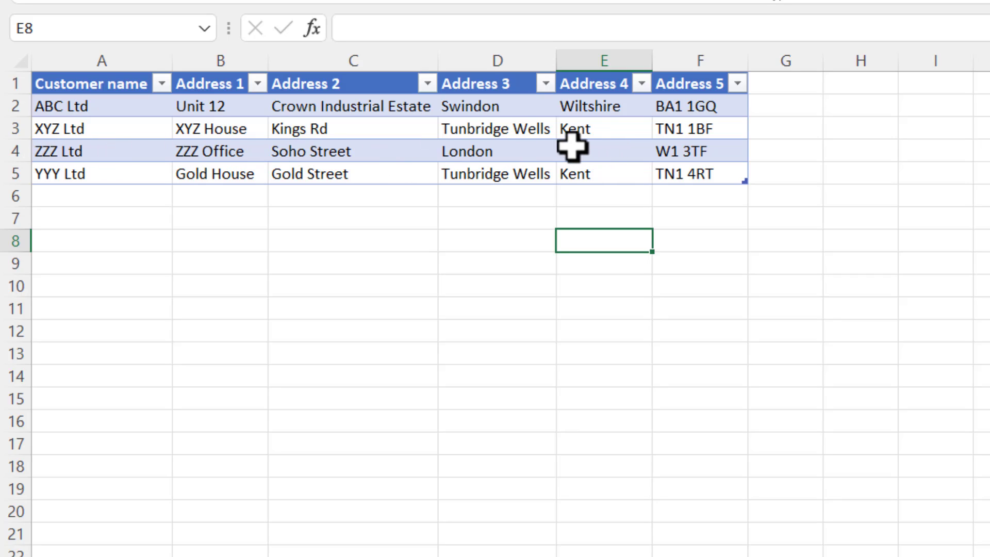
mouse_move(593, 153)
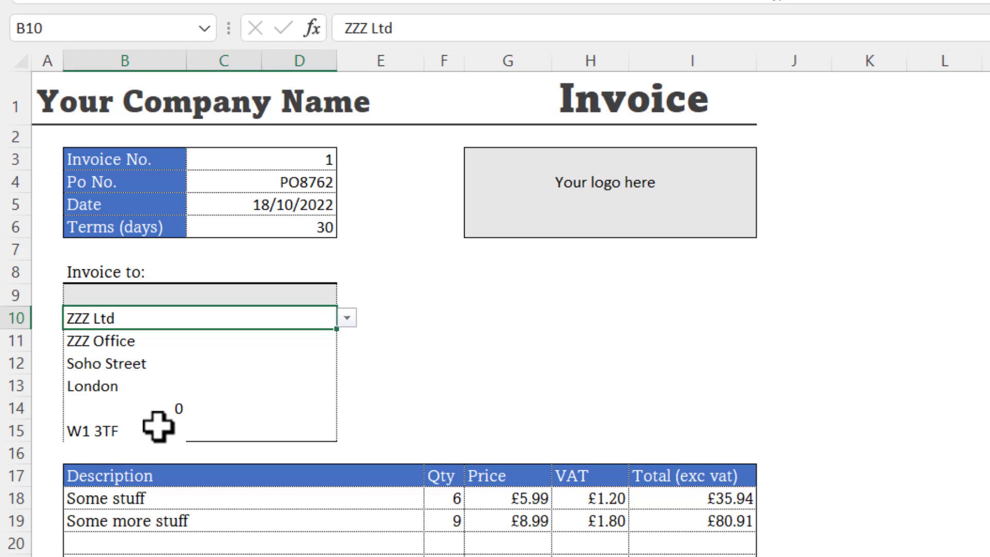
mouse_move(154, 412)
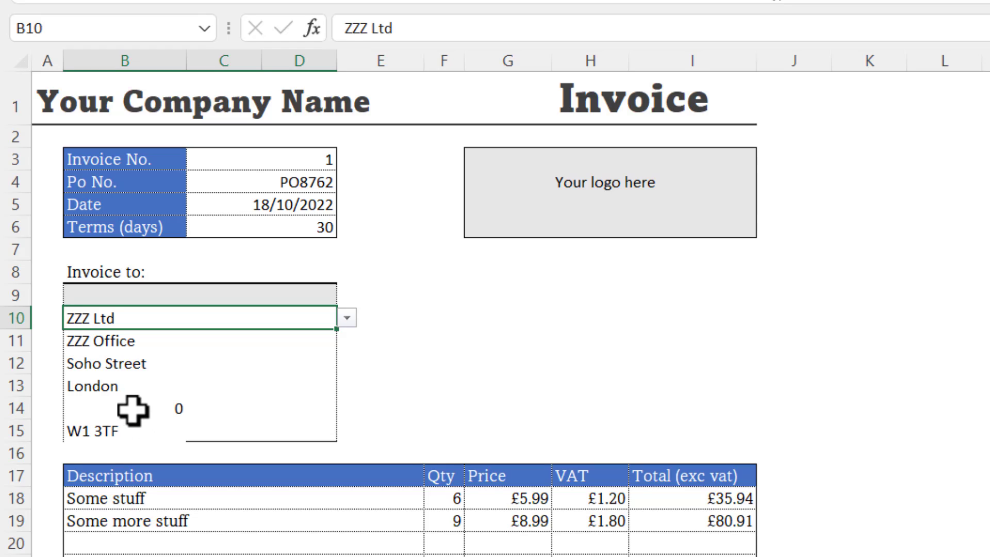
mouse_move(129, 315)
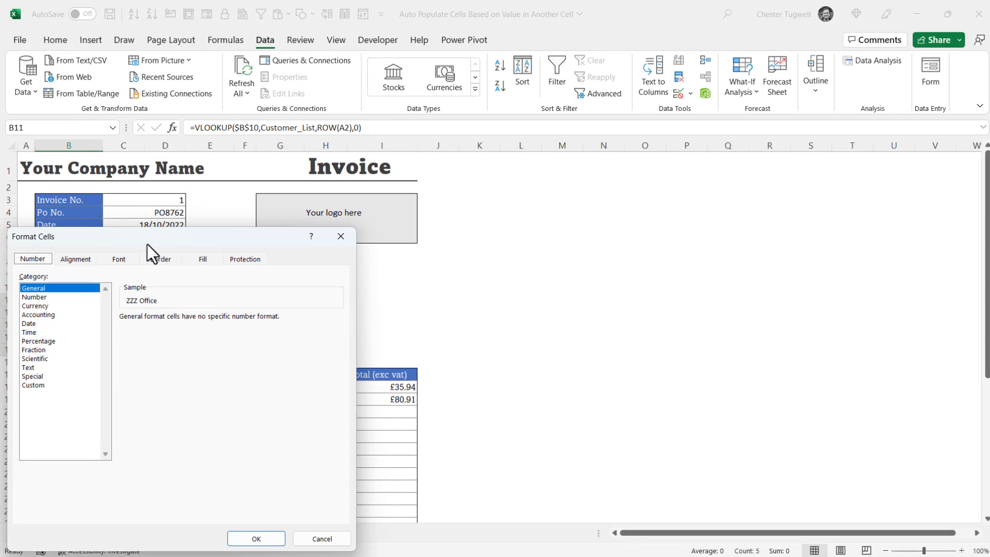
Apply the custom number format ;;; to B11:B15 so the zero shows blank
left_click(33, 385)
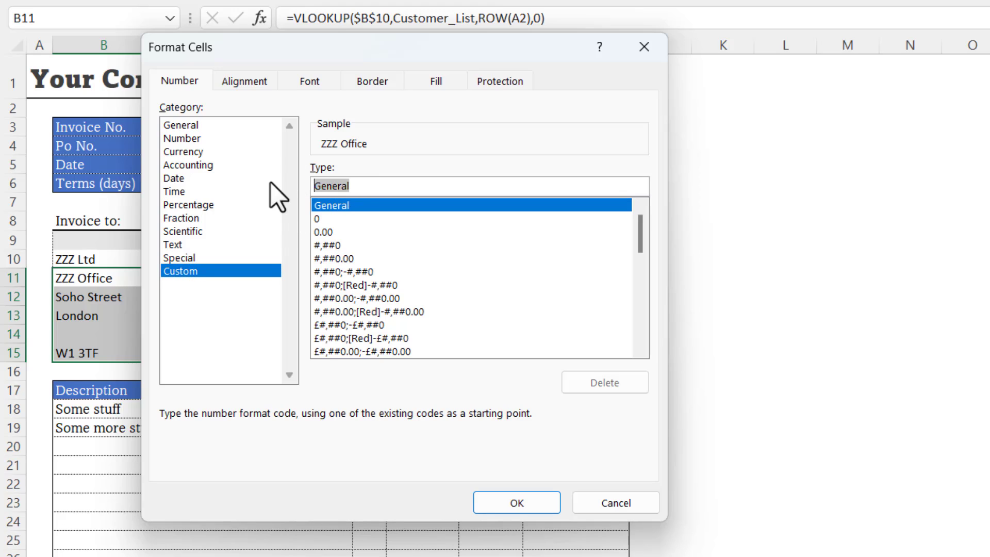
left_click(473, 185)
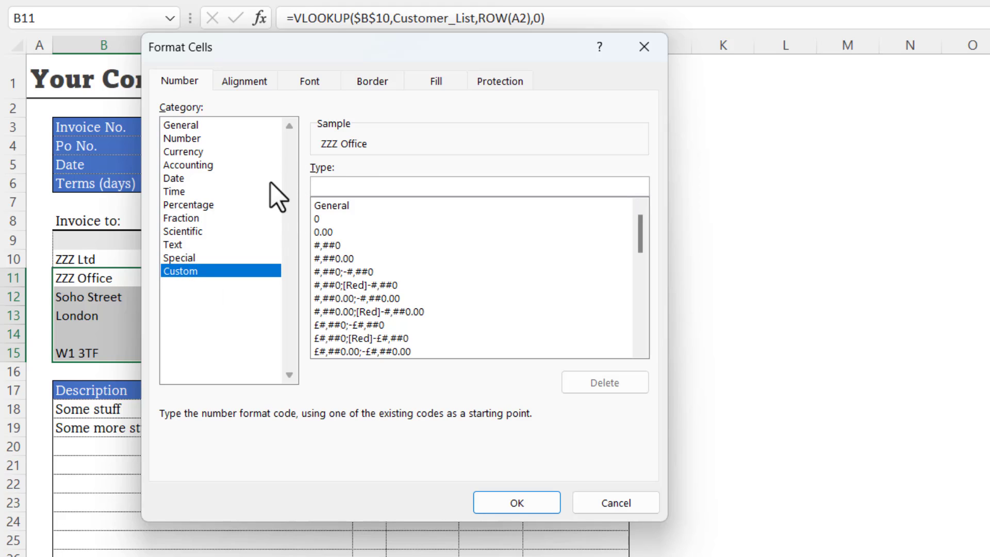
type(";")
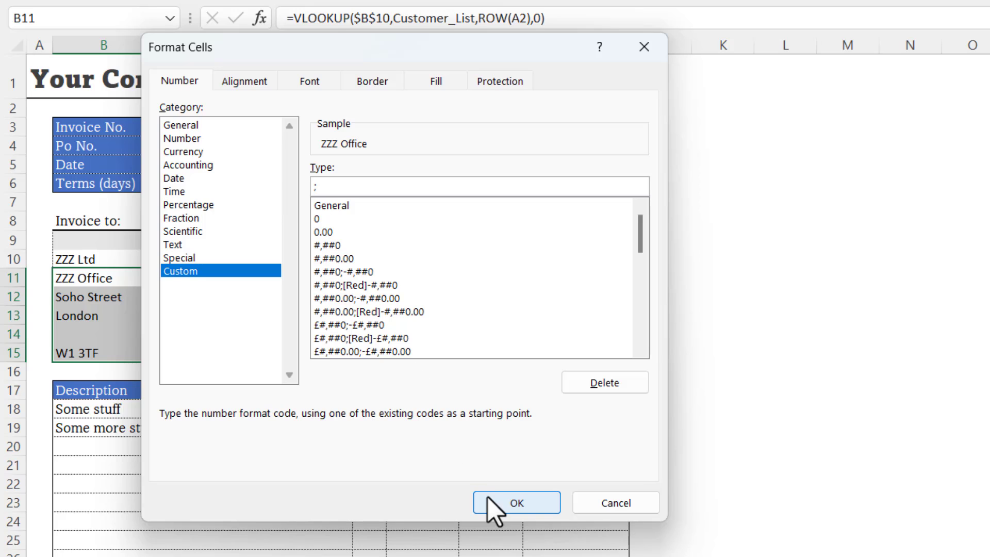
left_click(516, 502)
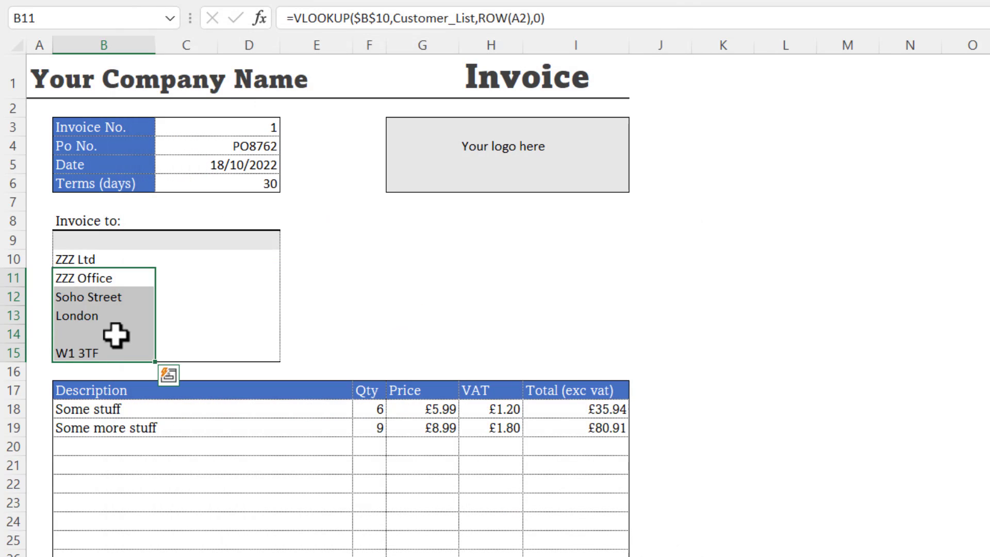
mouse_move(178, 343)
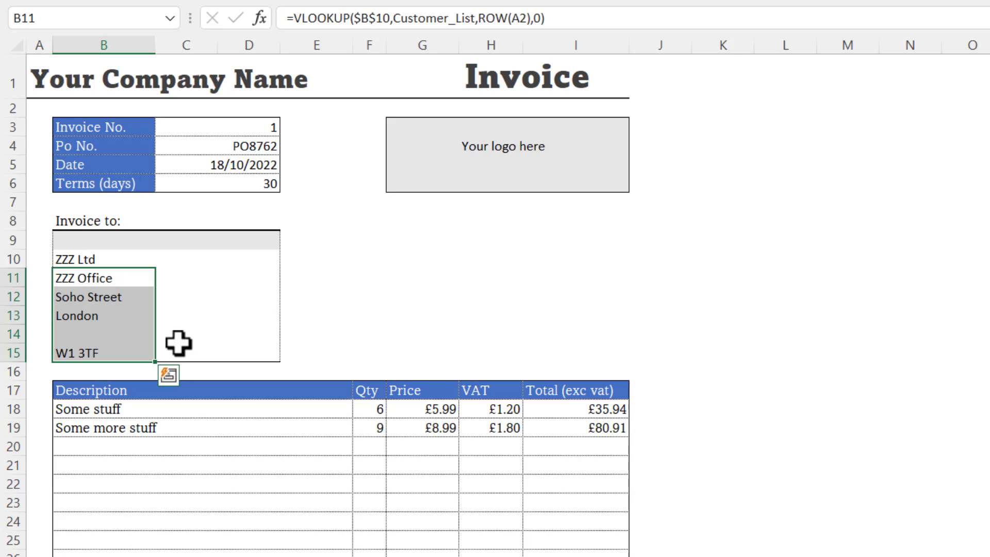
mouse_move(180, 256)
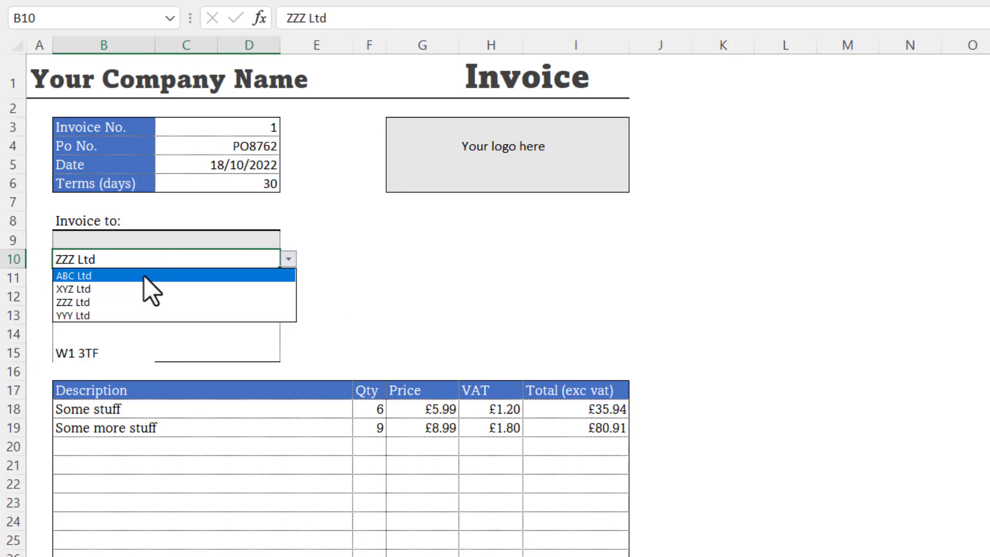
Choose ABC Ltd in B10 and add a bottom border under B15
left_click(82, 275)
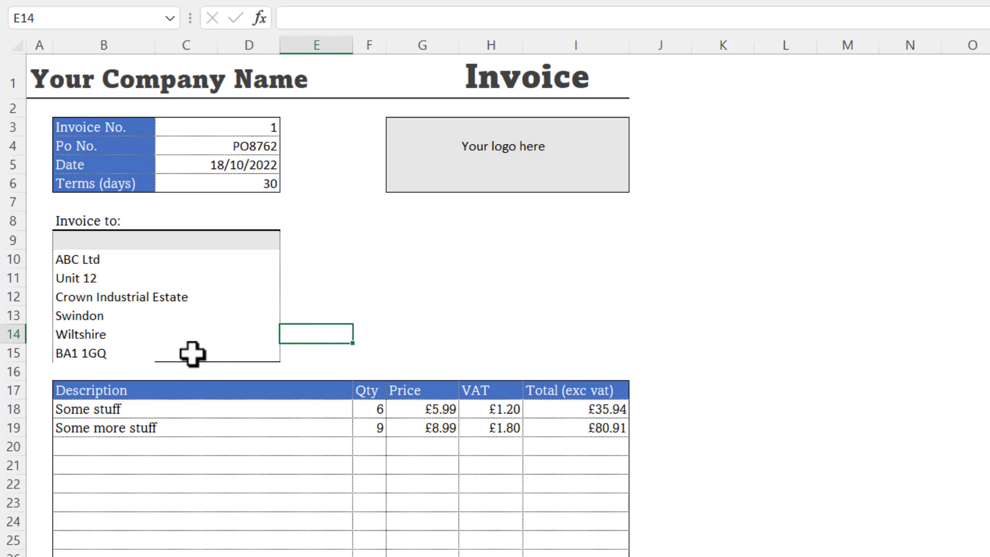
mouse_move(82, 360)
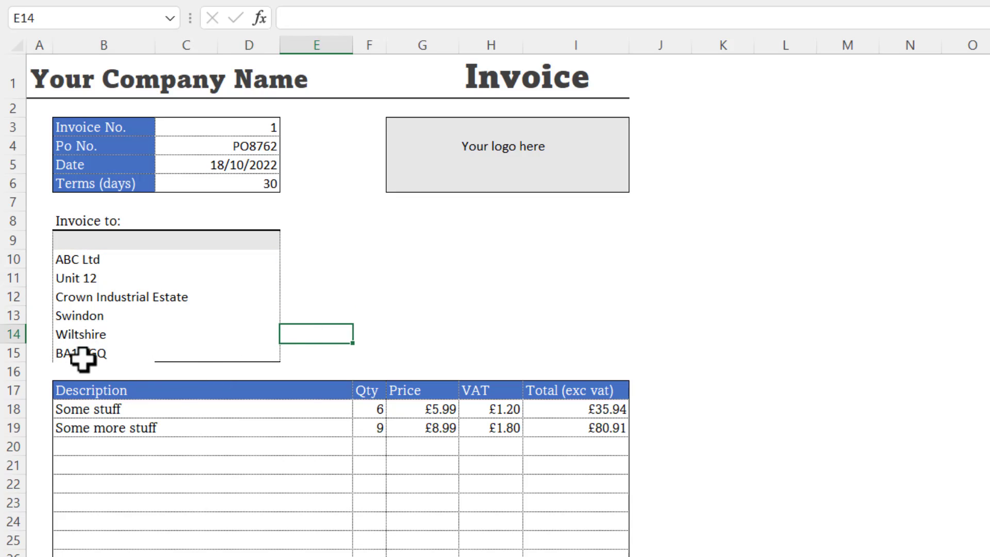
mouse_move(94, 284)
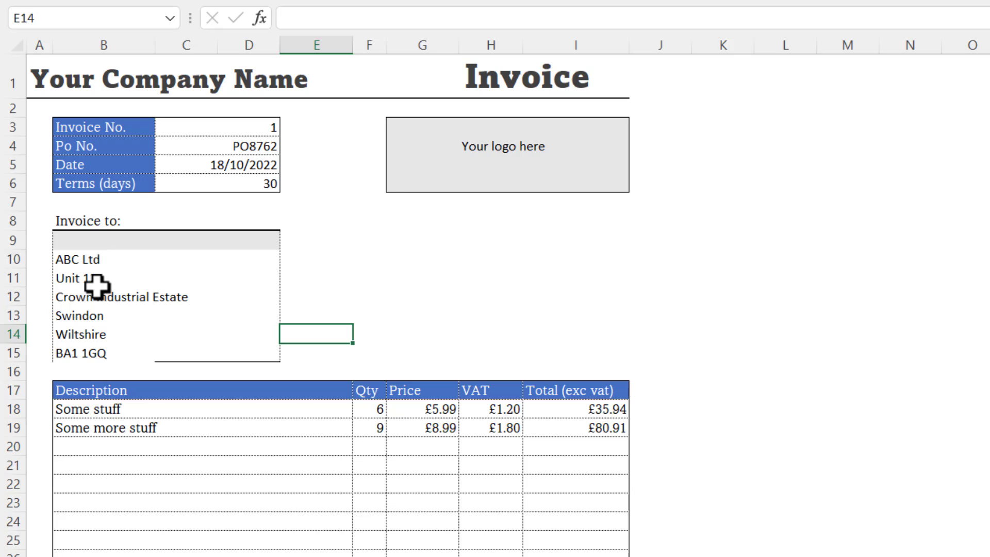
mouse_move(98, 366)
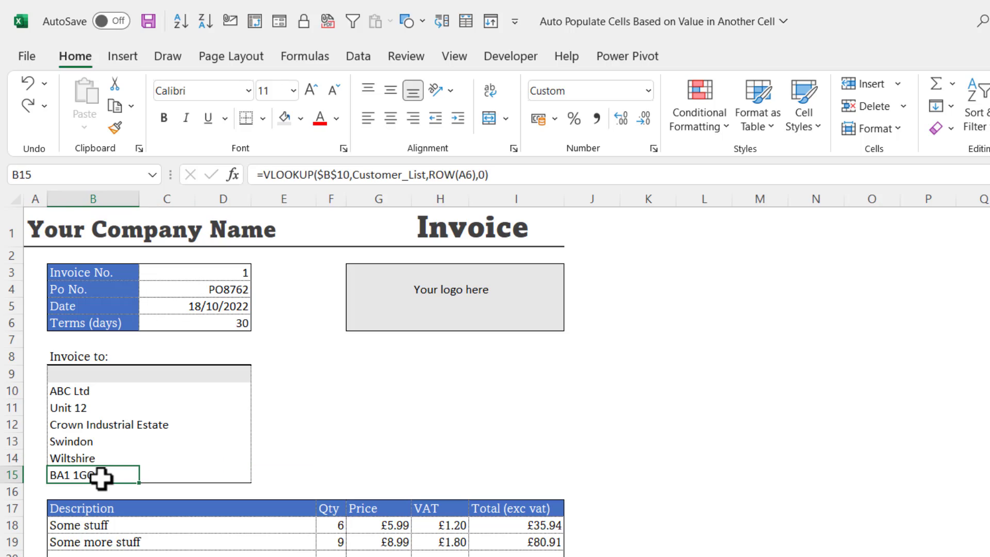
mouse_move(245, 119)
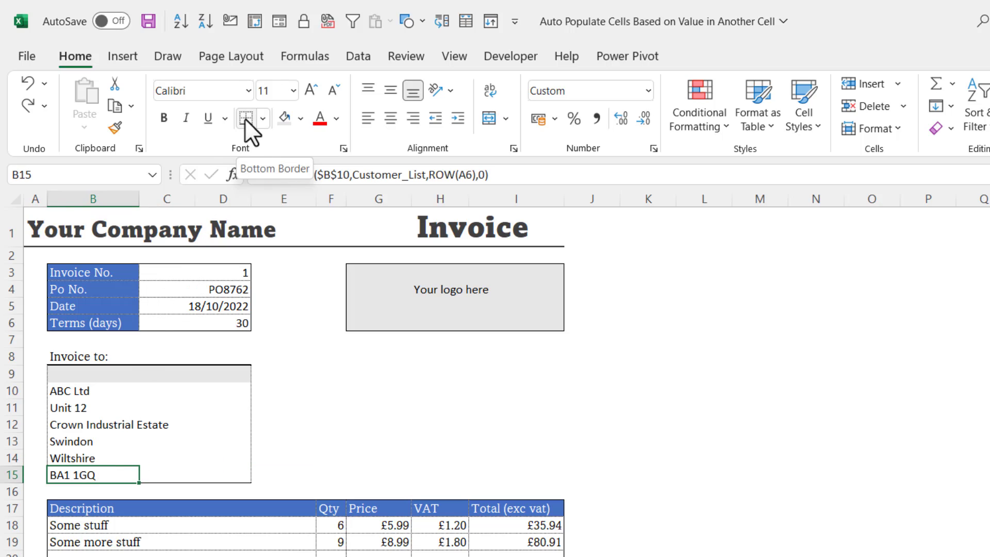
left_click(331, 390)
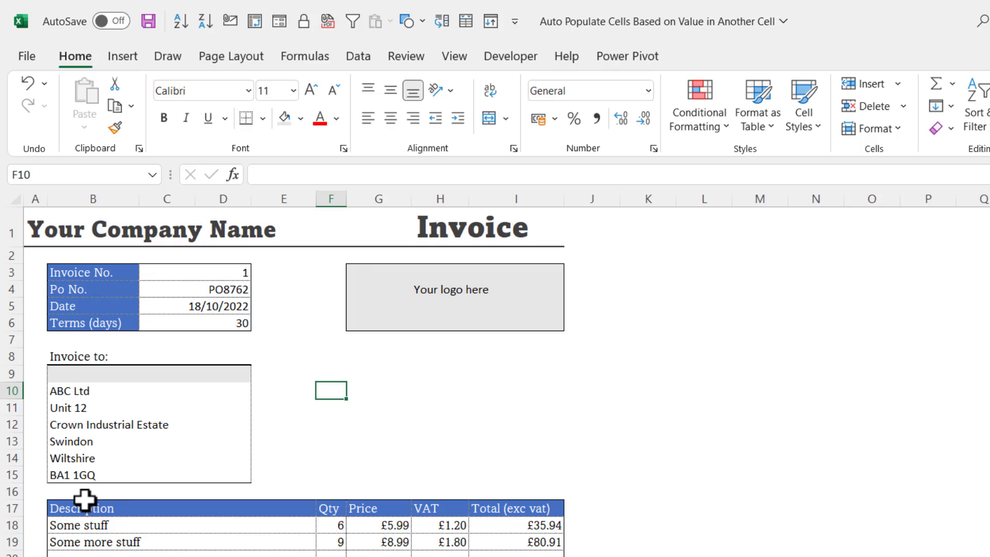